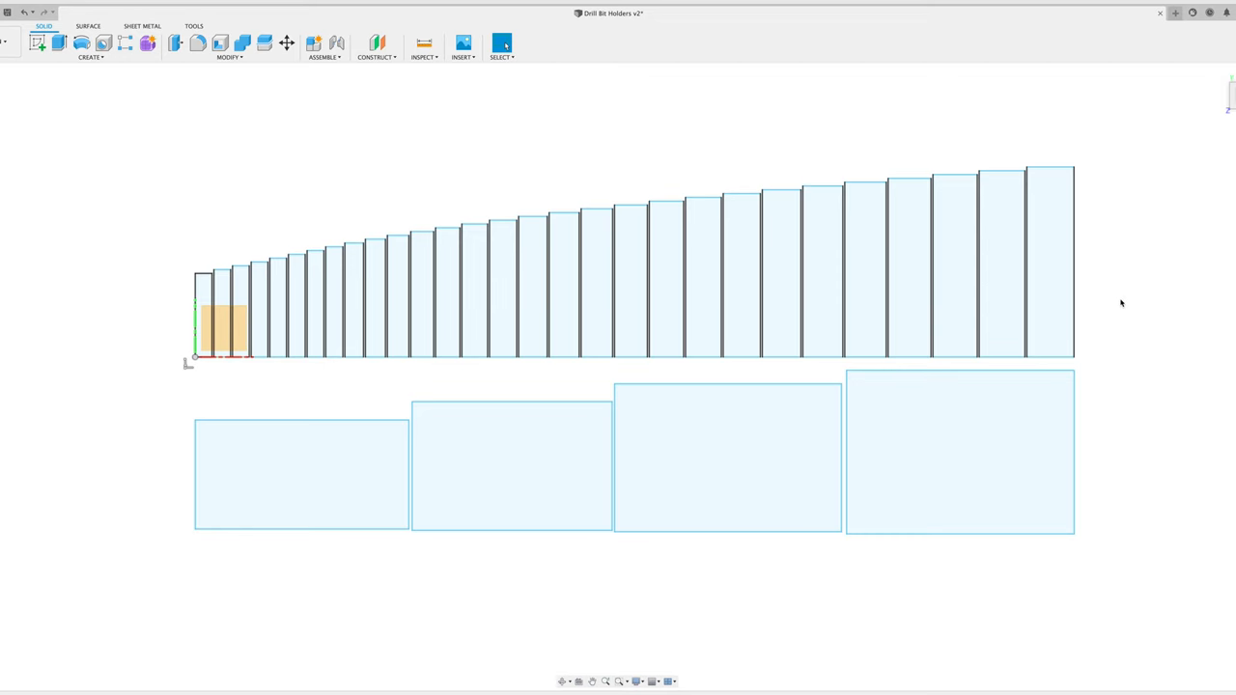
mouse_move(628, 307)
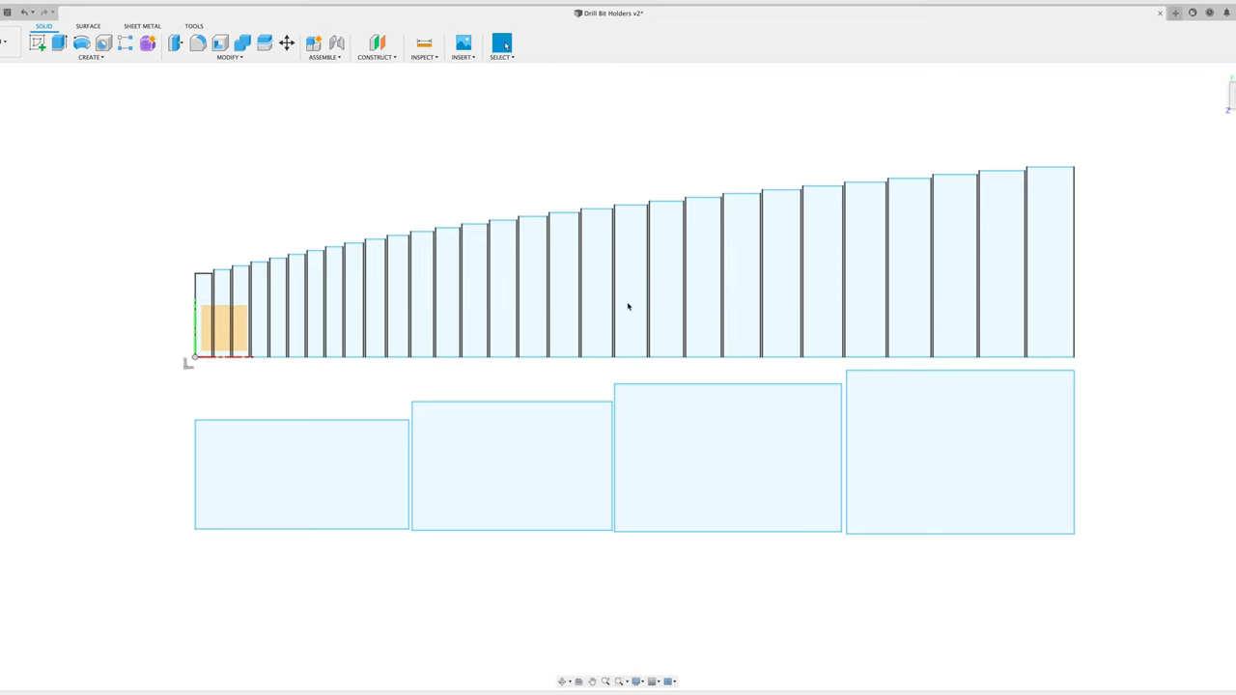
mouse_move(1063, 288)
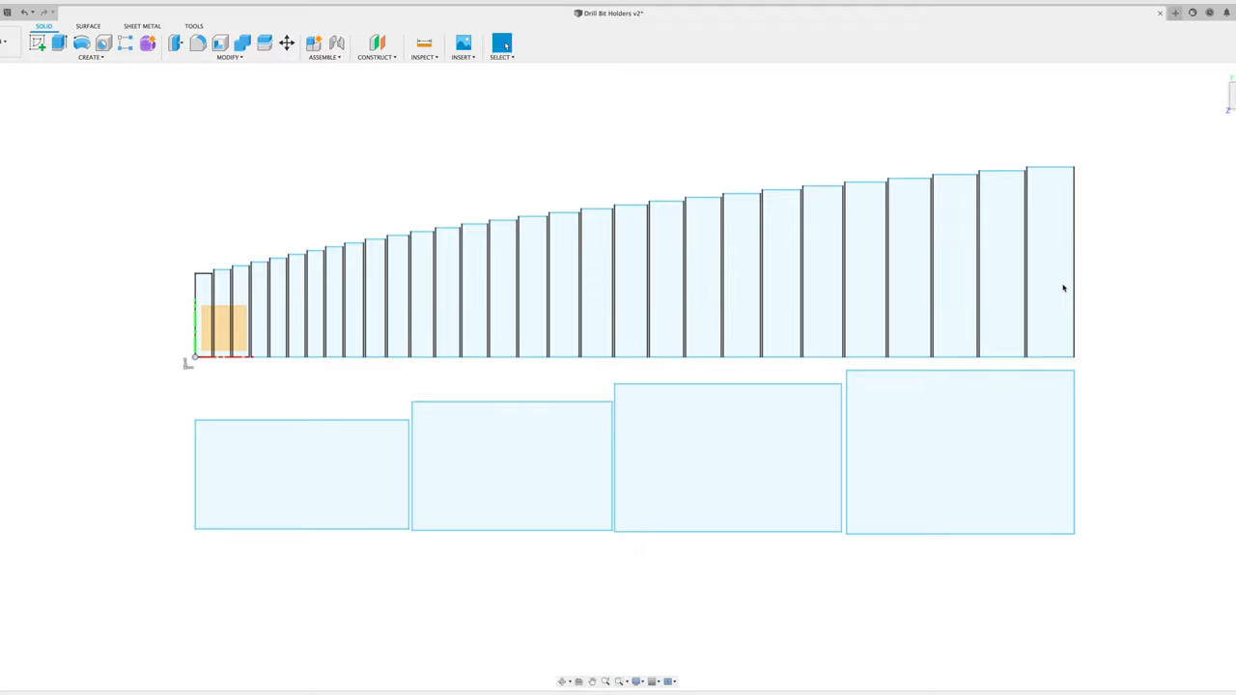
mouse_move(1067, 288)
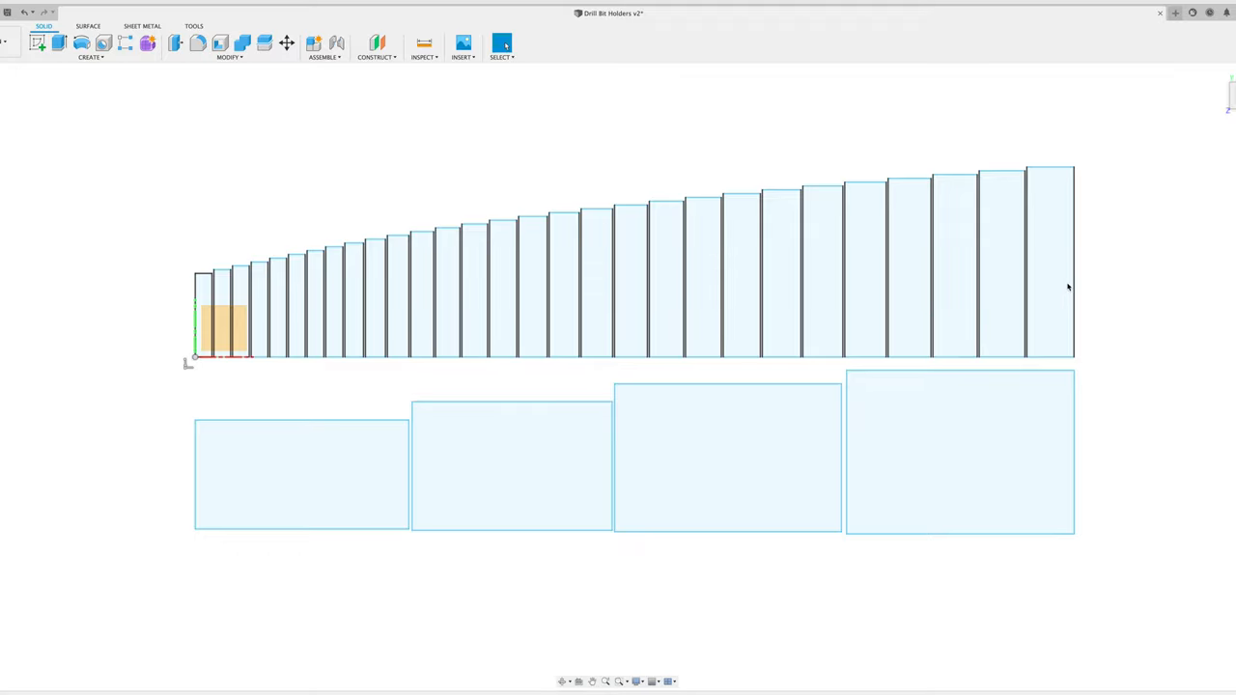
mouse_move(217, 269)
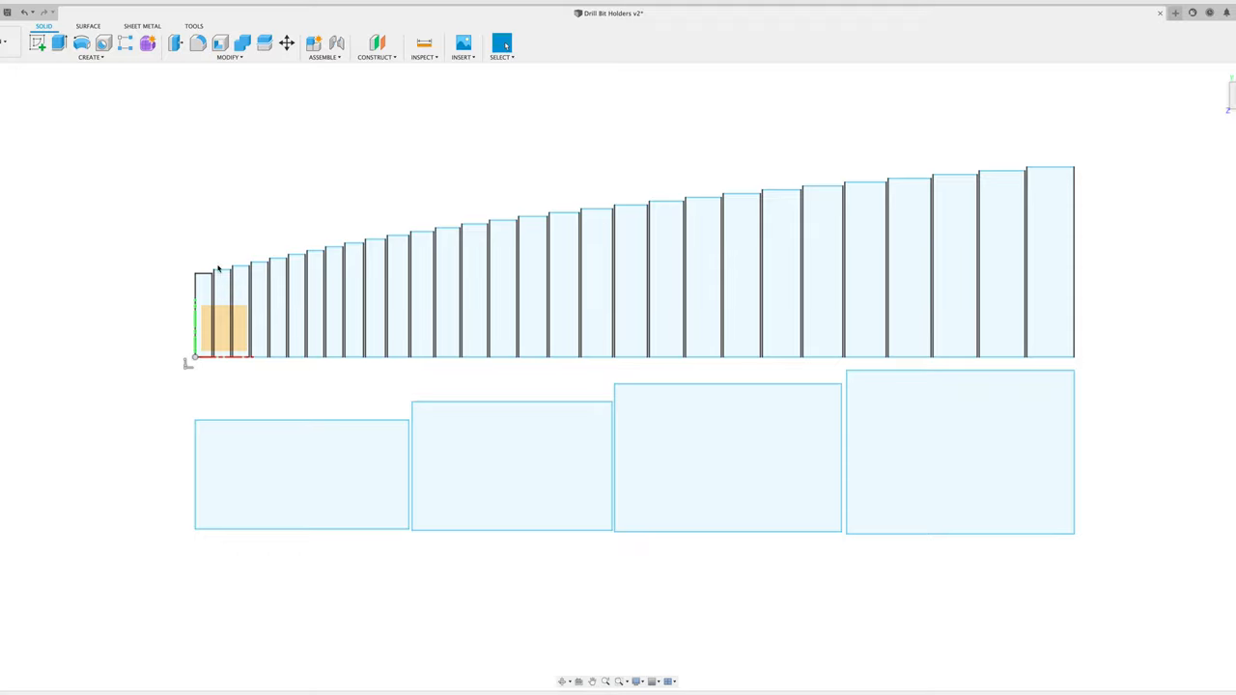
mouse_move(633, 128)
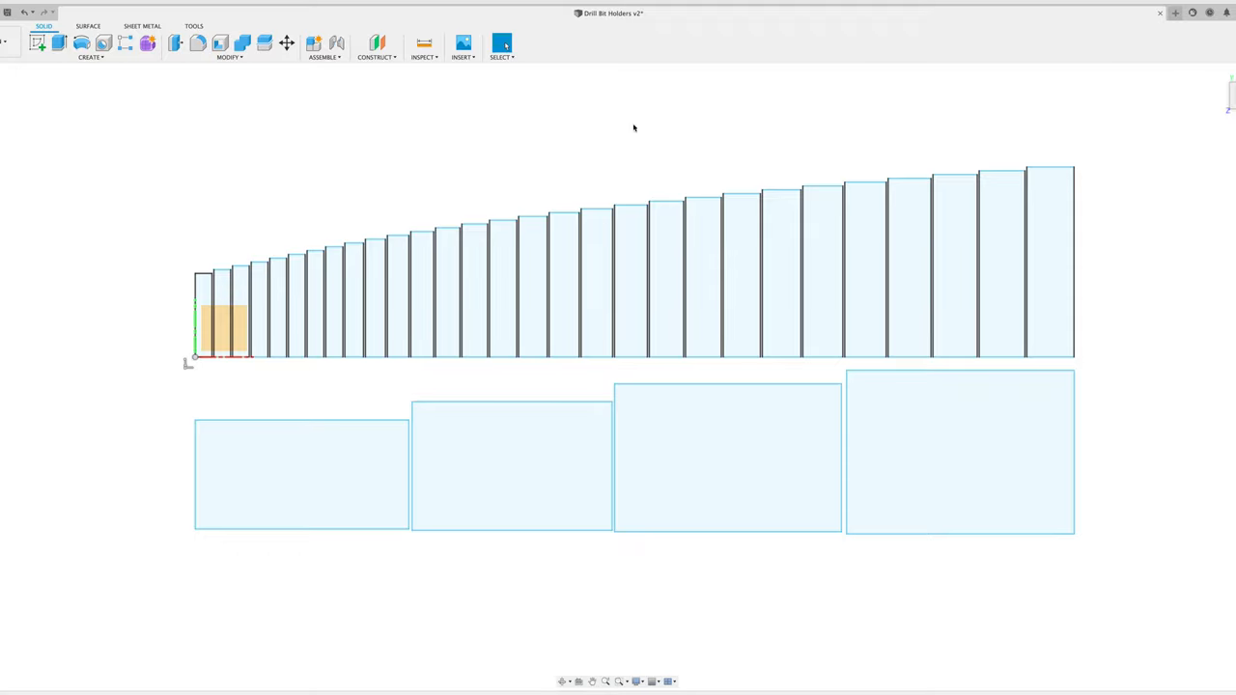
mouse_move(191, 300)
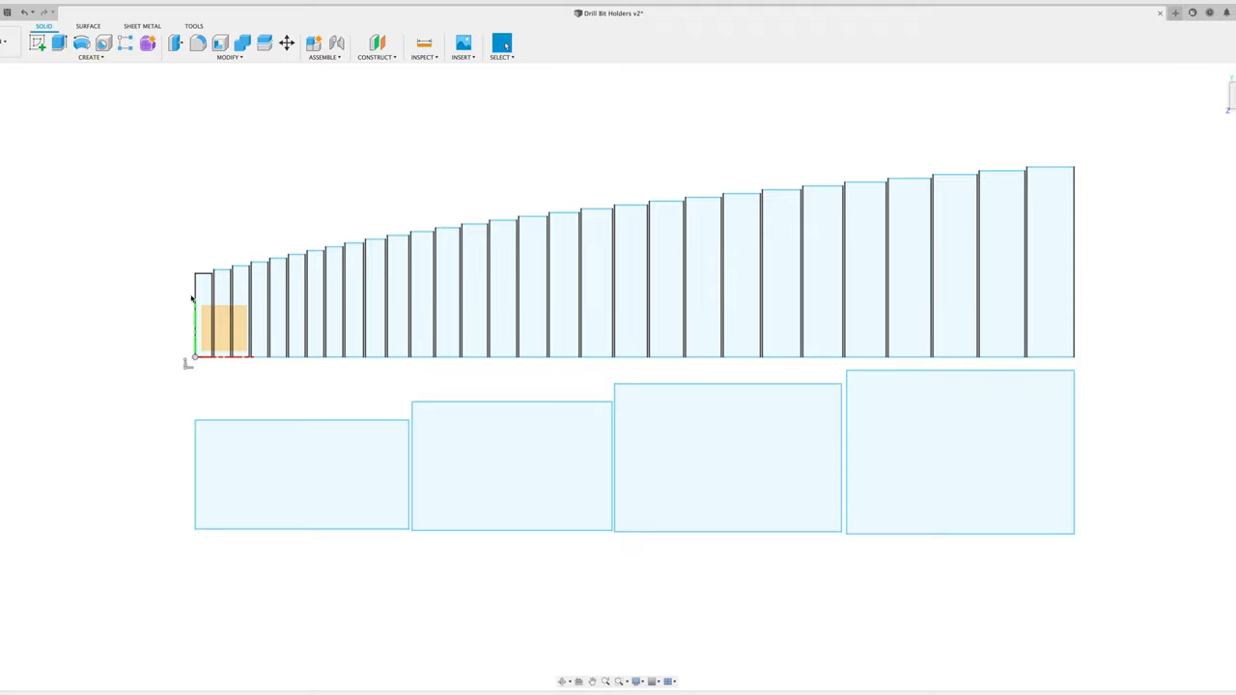
mouse_move(892, 331)
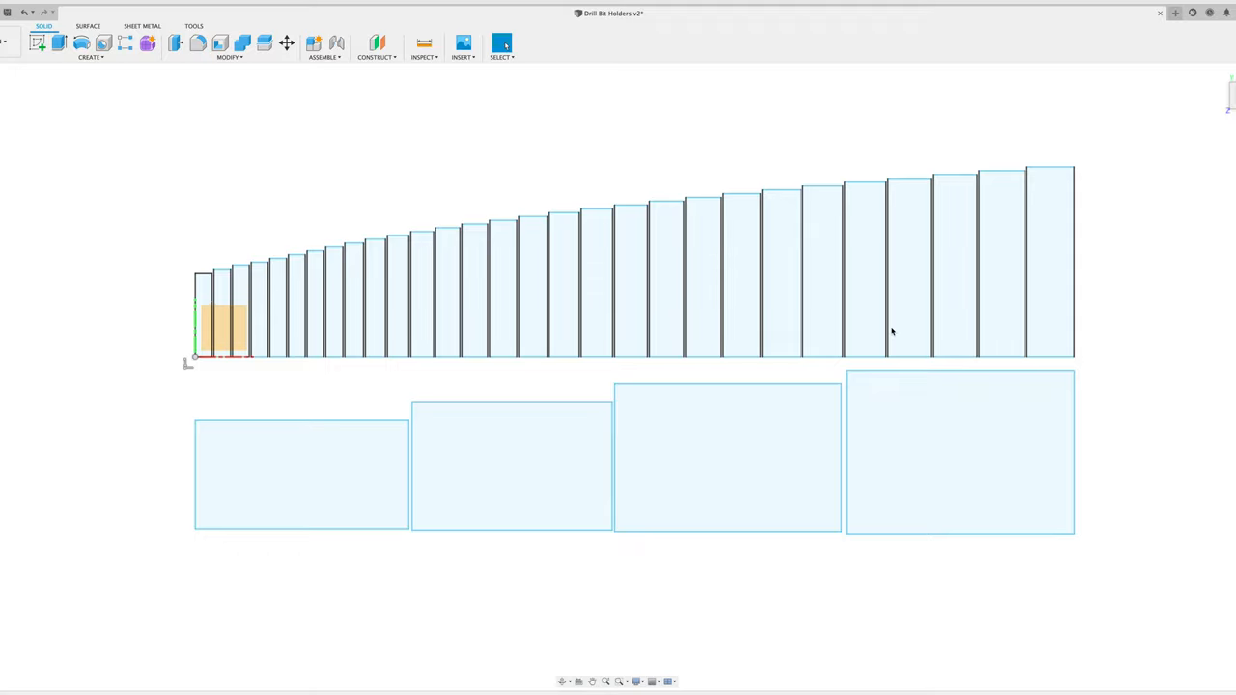
mouse_move(523, 287)
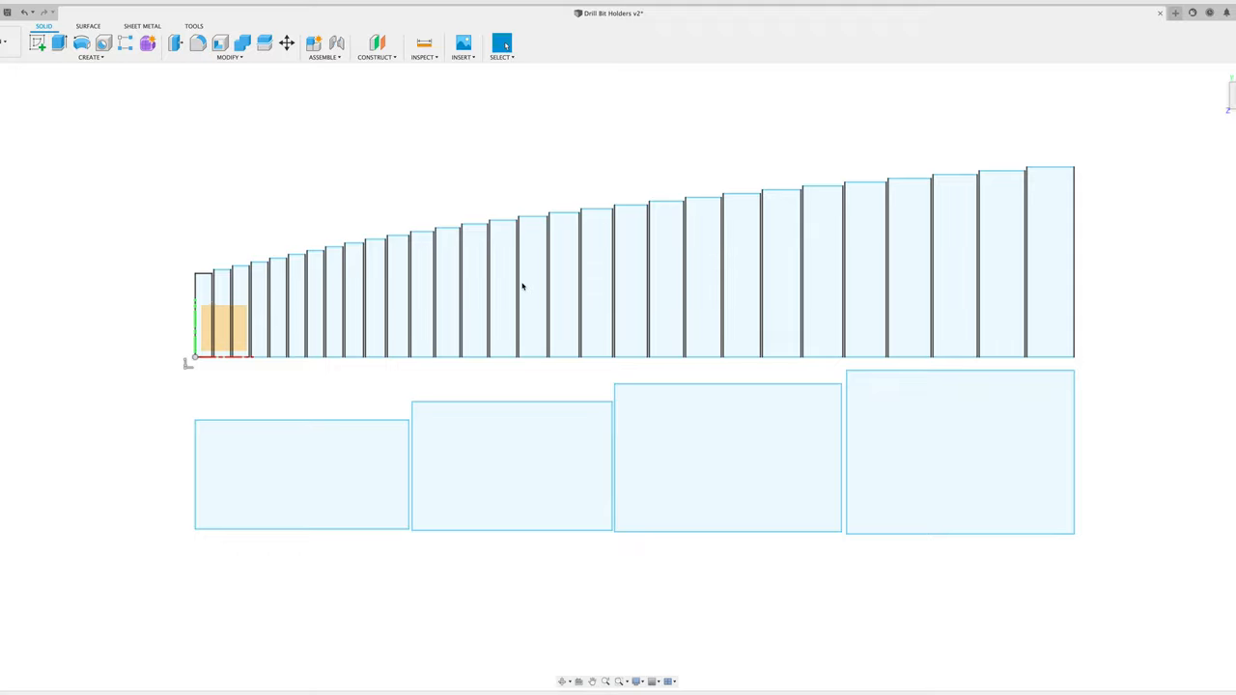
mouse_move(1044, 292)
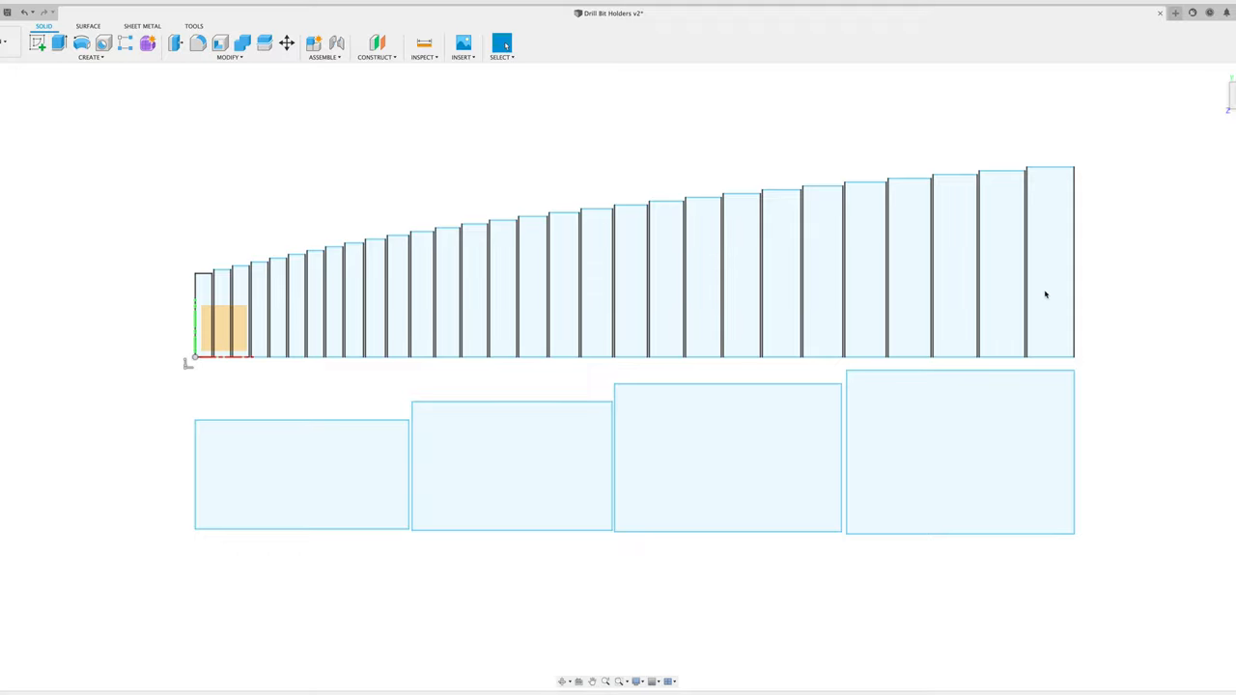
mouse_move(1045, 290)
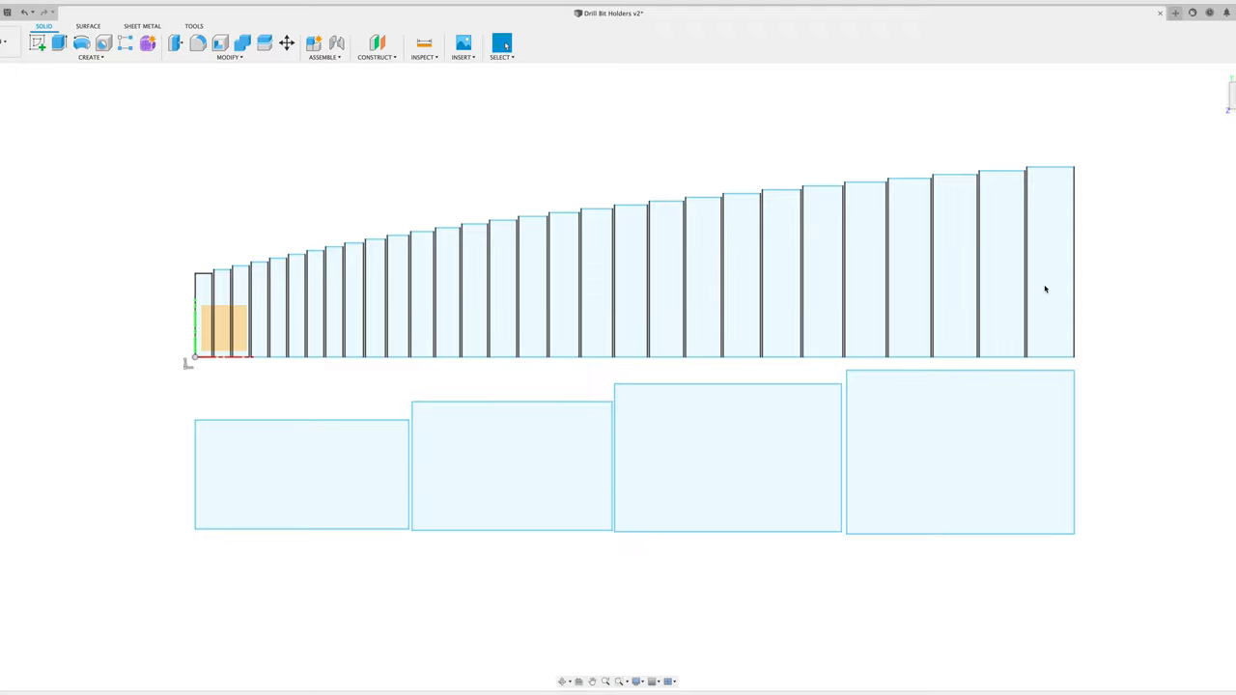
mouse_move(181, 286)
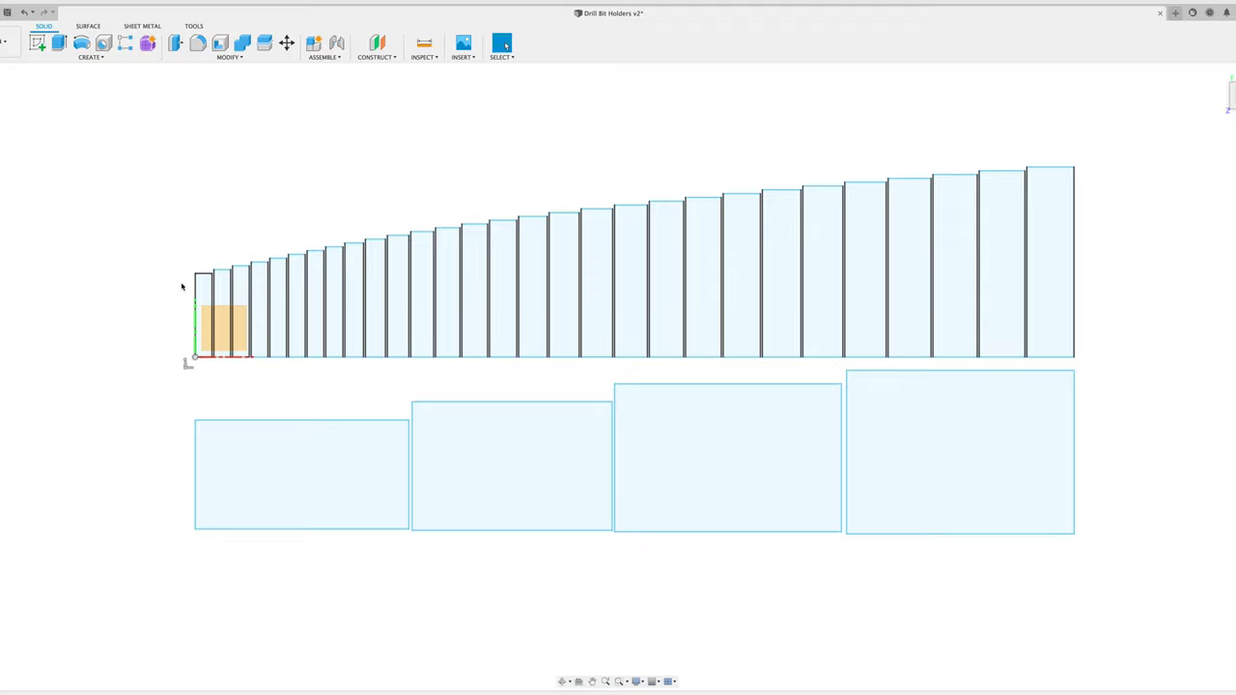
mouse_move(1098, 262)
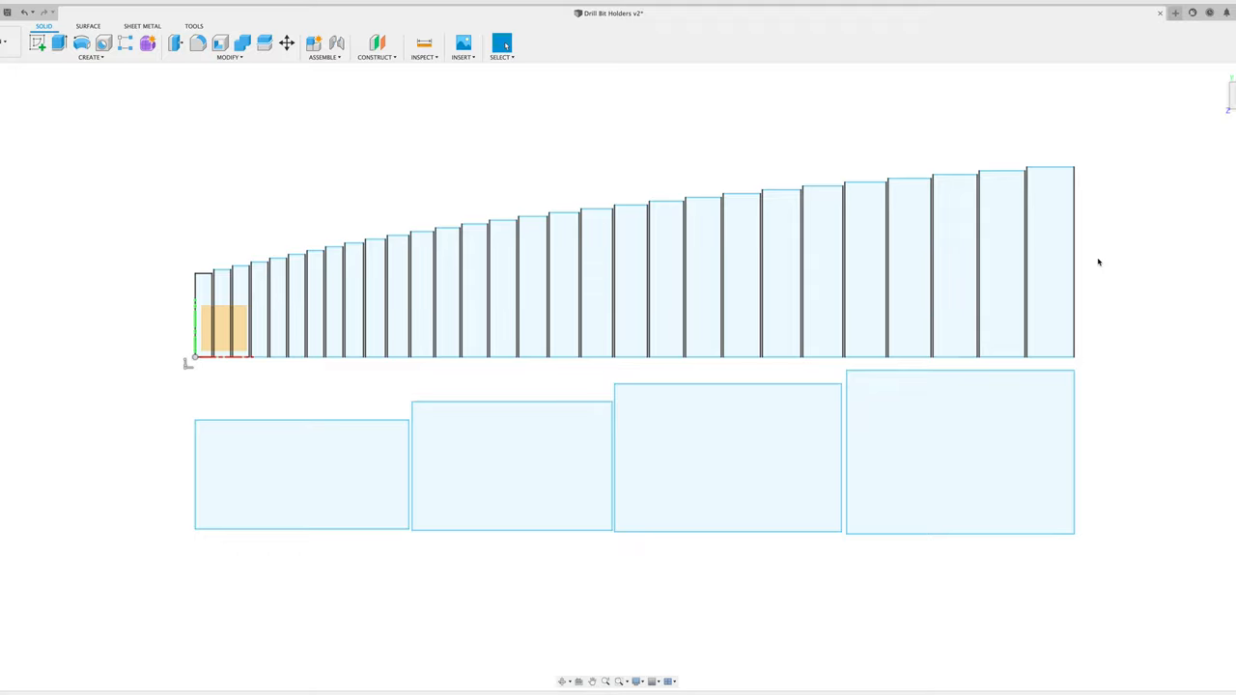
mouse_move(449, 252)
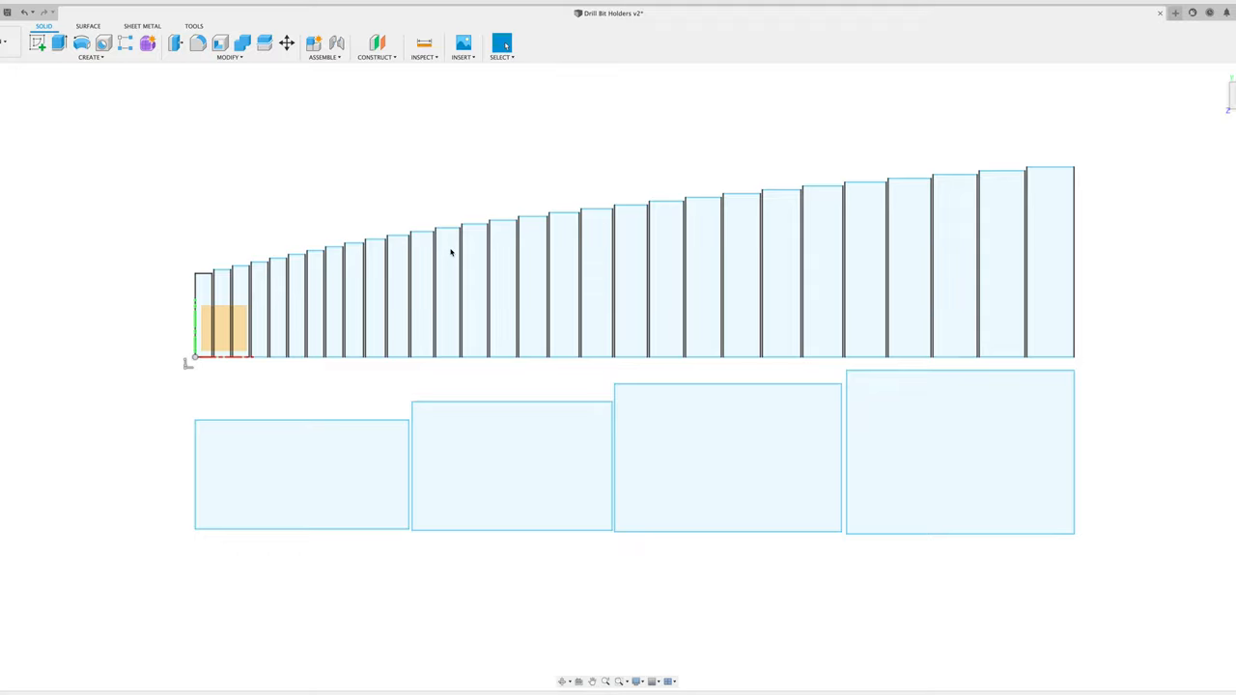
mouse_move(1119, 243)
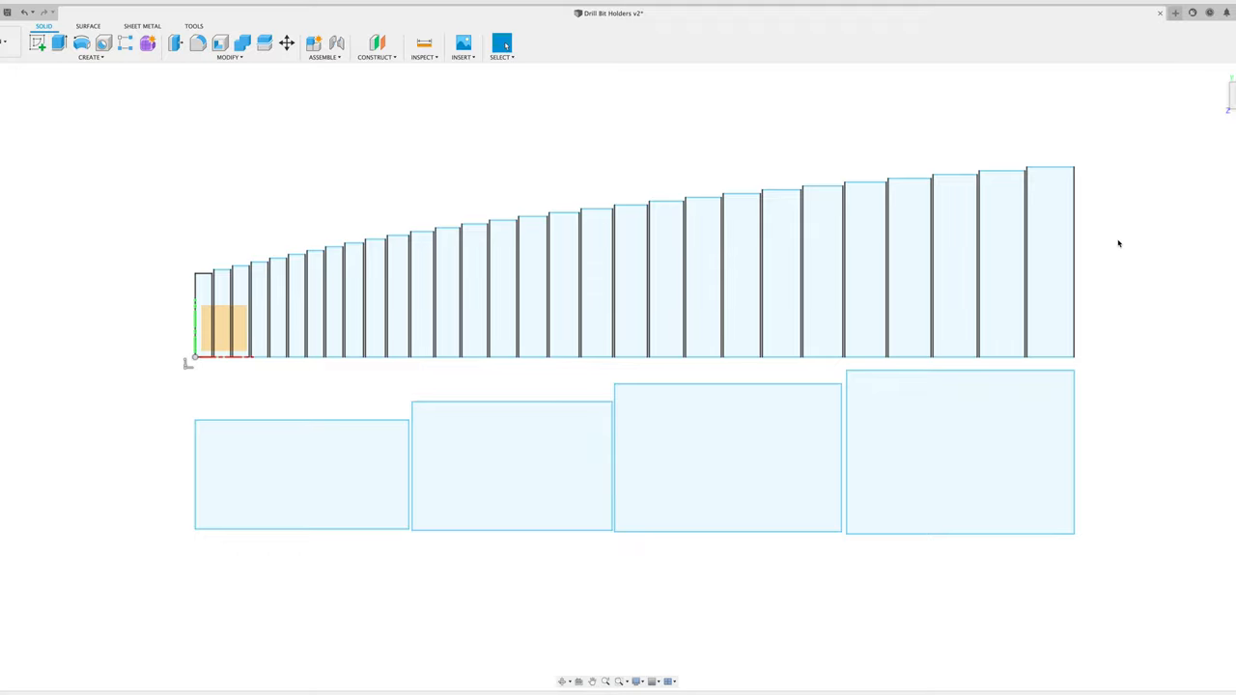
mouse_move(1163, 435)
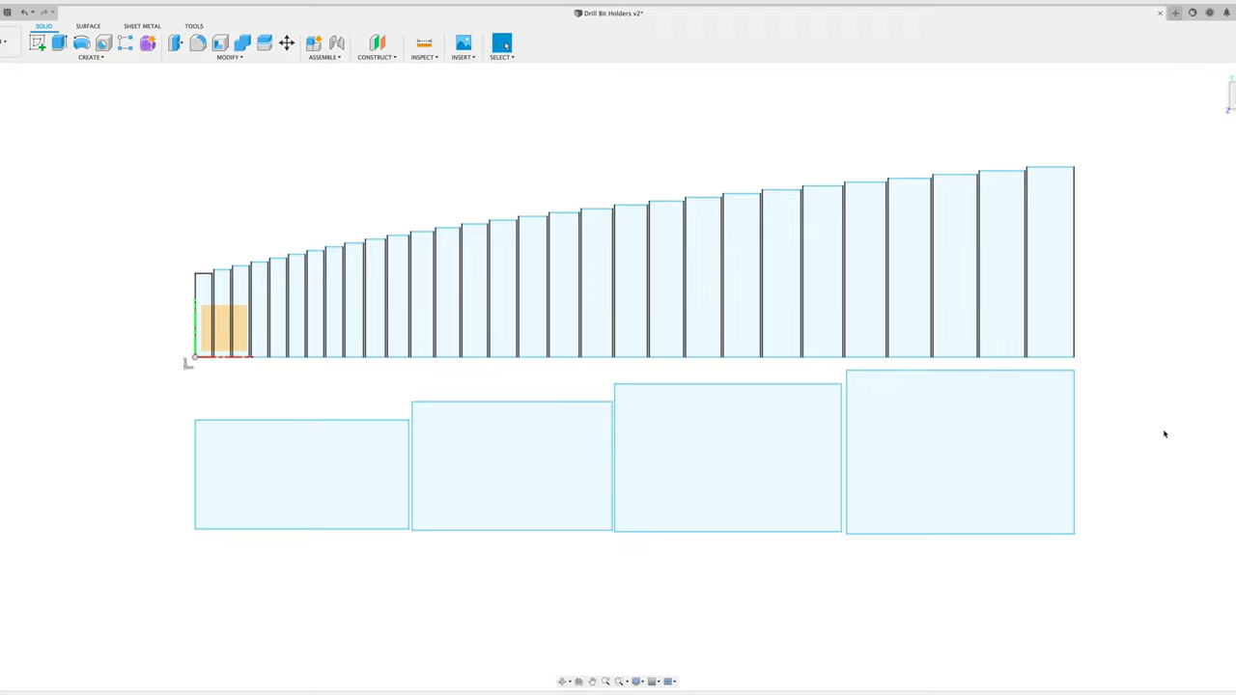
mouse_move(324, 486)
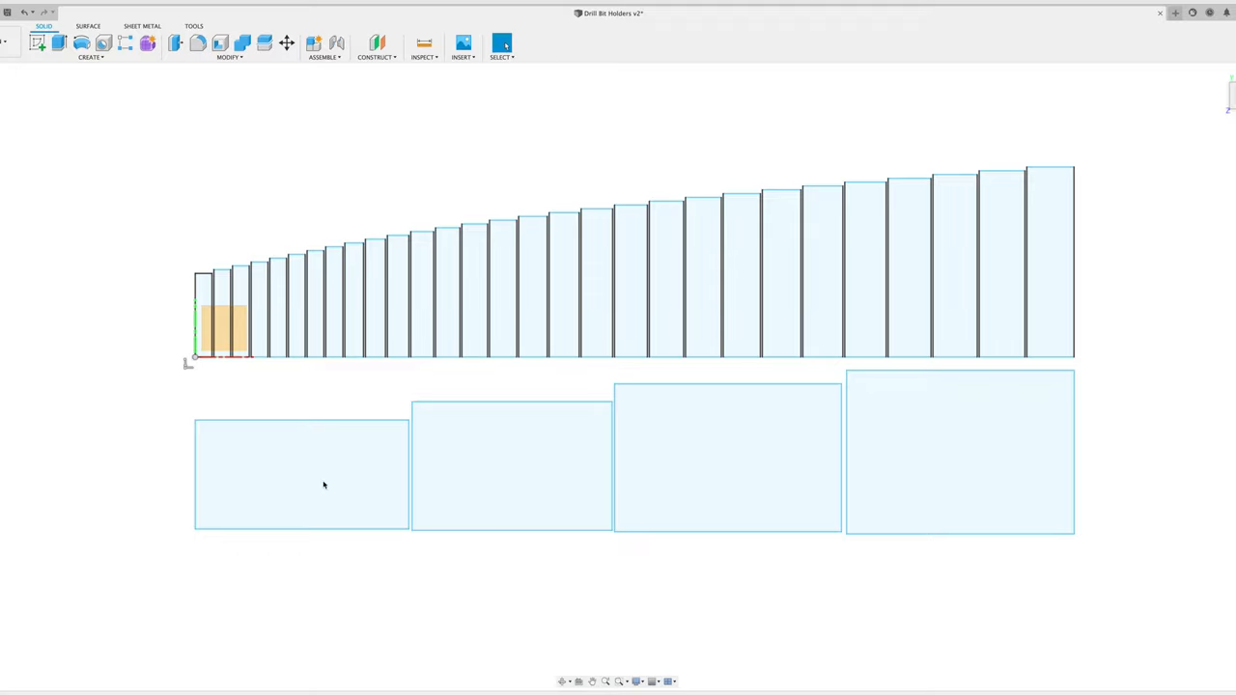
mouse_move(959, 430)
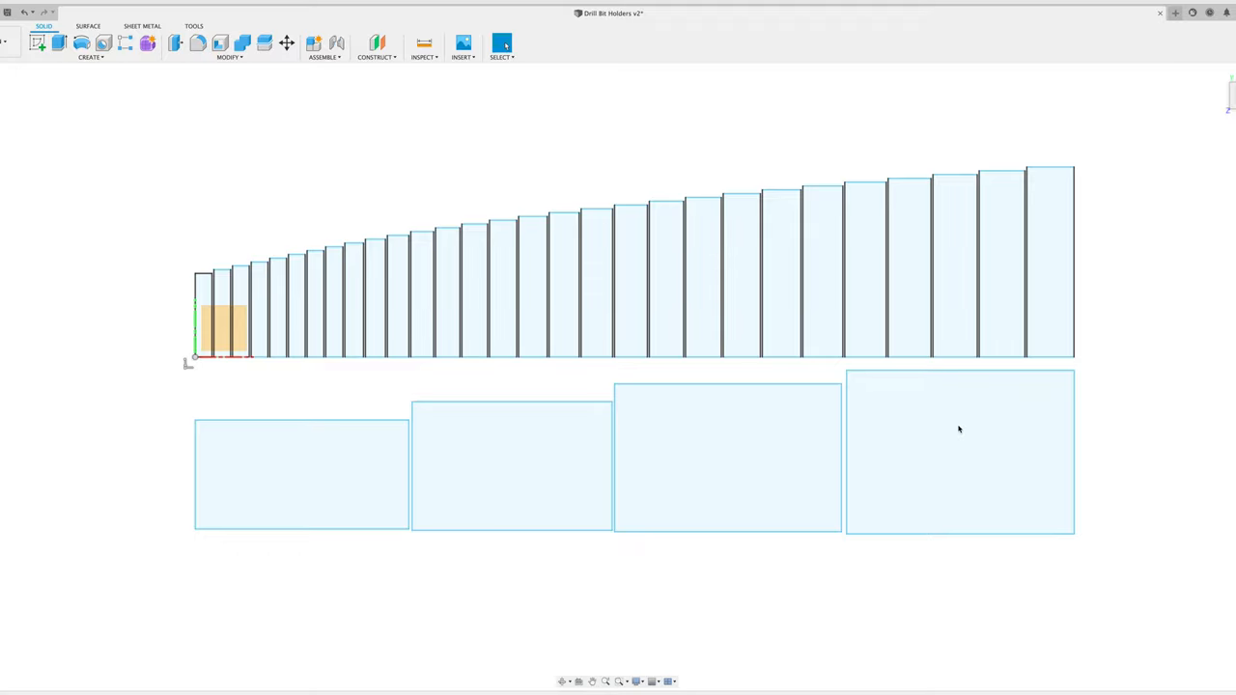
mouse_move(839, 368)
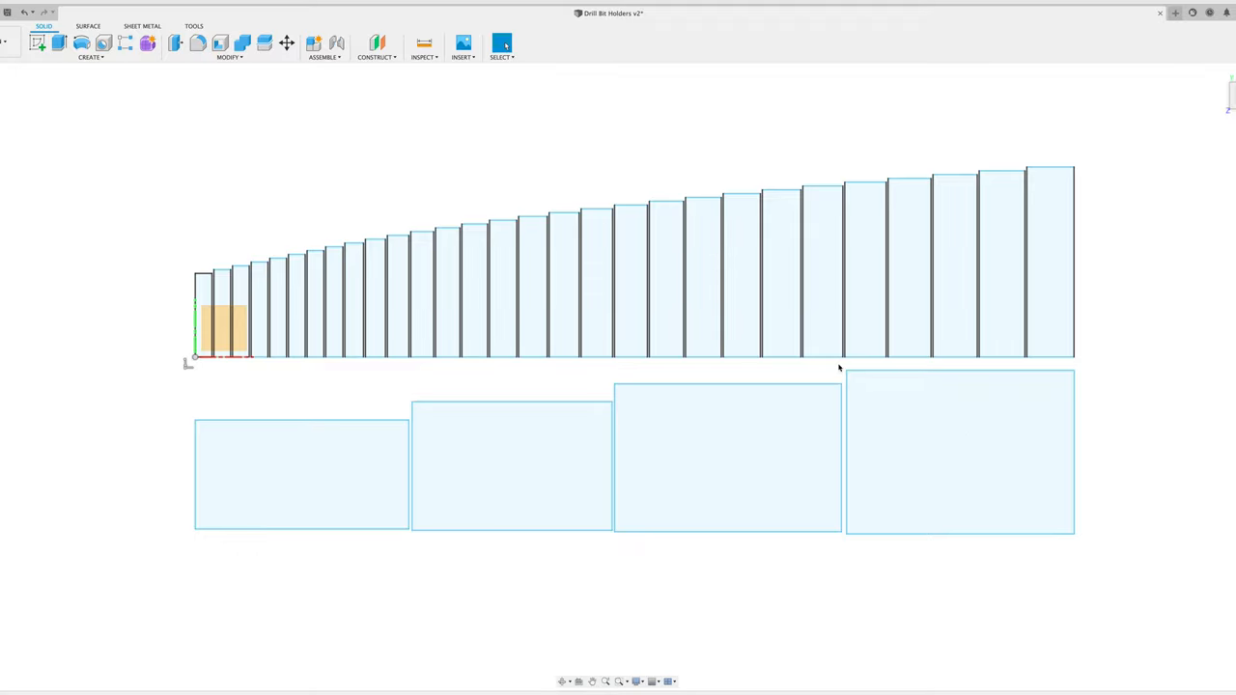
mouse_move(474, 349)
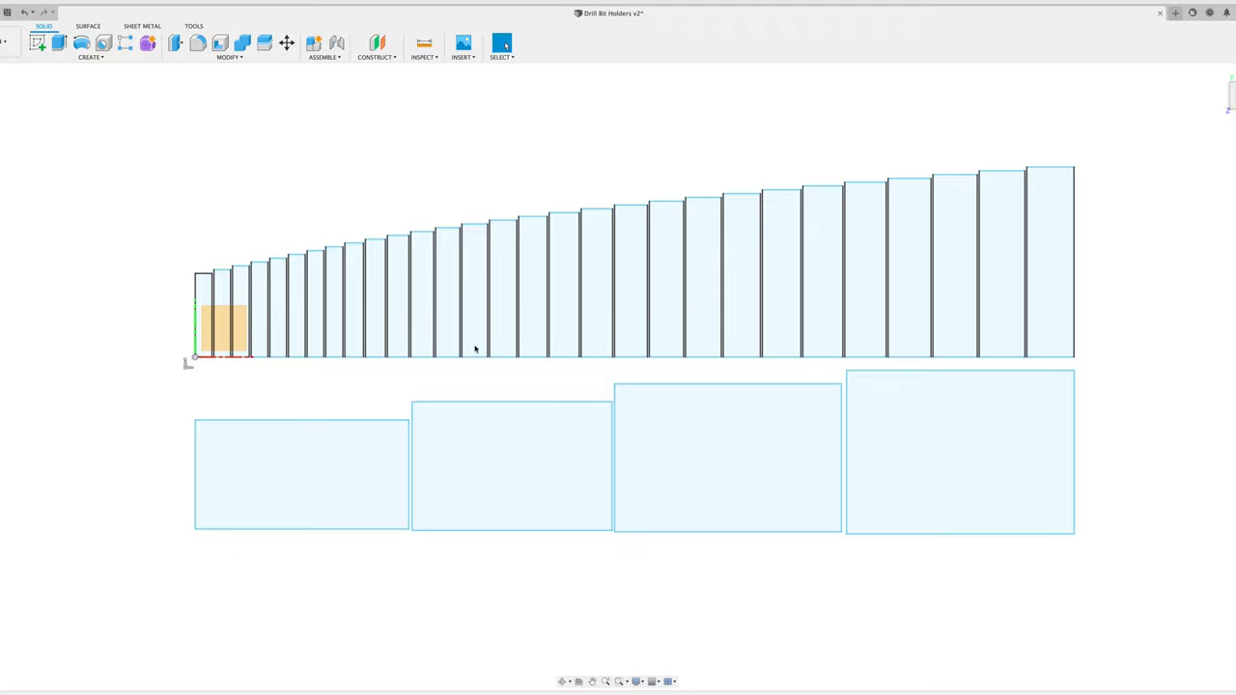
mouse_move(304, 316)
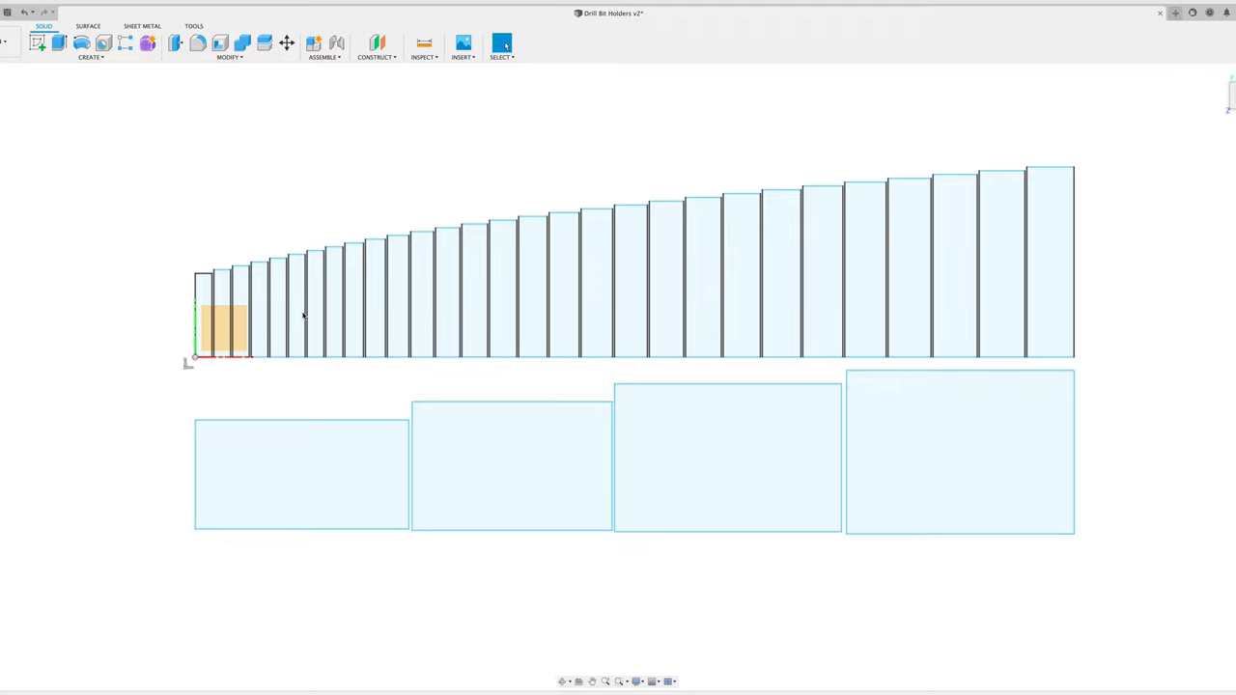
mouse_move(969, 513)
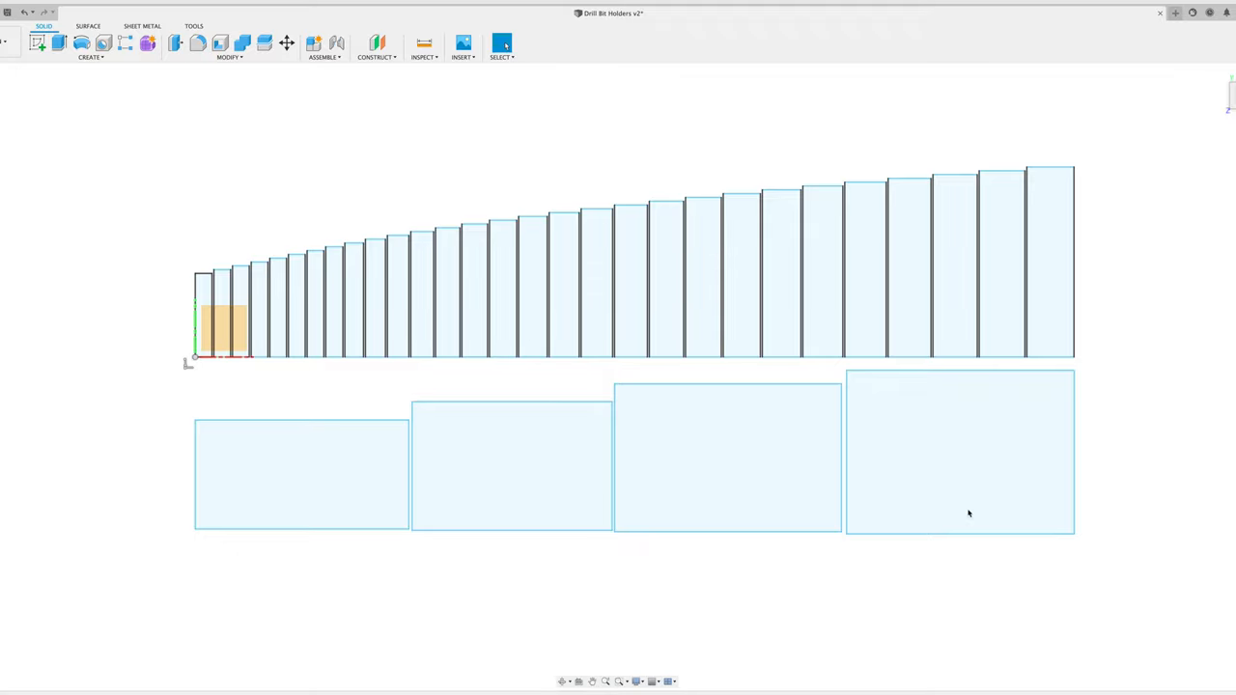
mouse_move(932, 457)
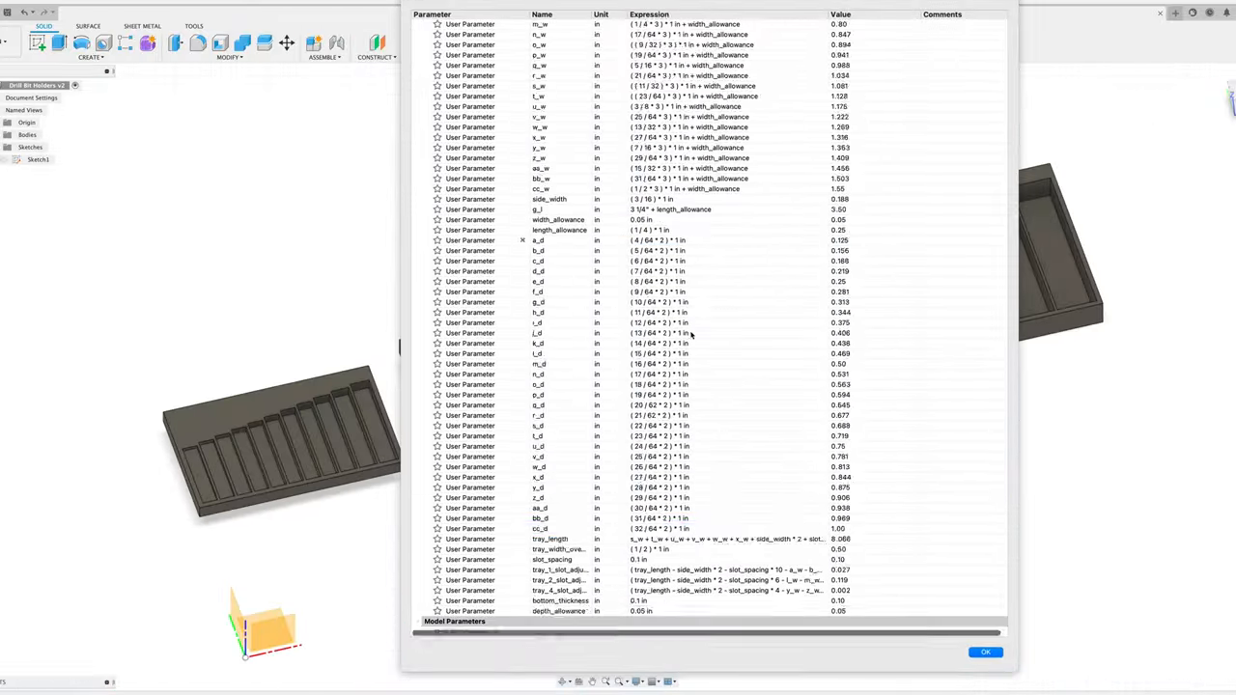
Place the soft wood, hard wood and fractional drill size text labels above the slots
click(985, 651)
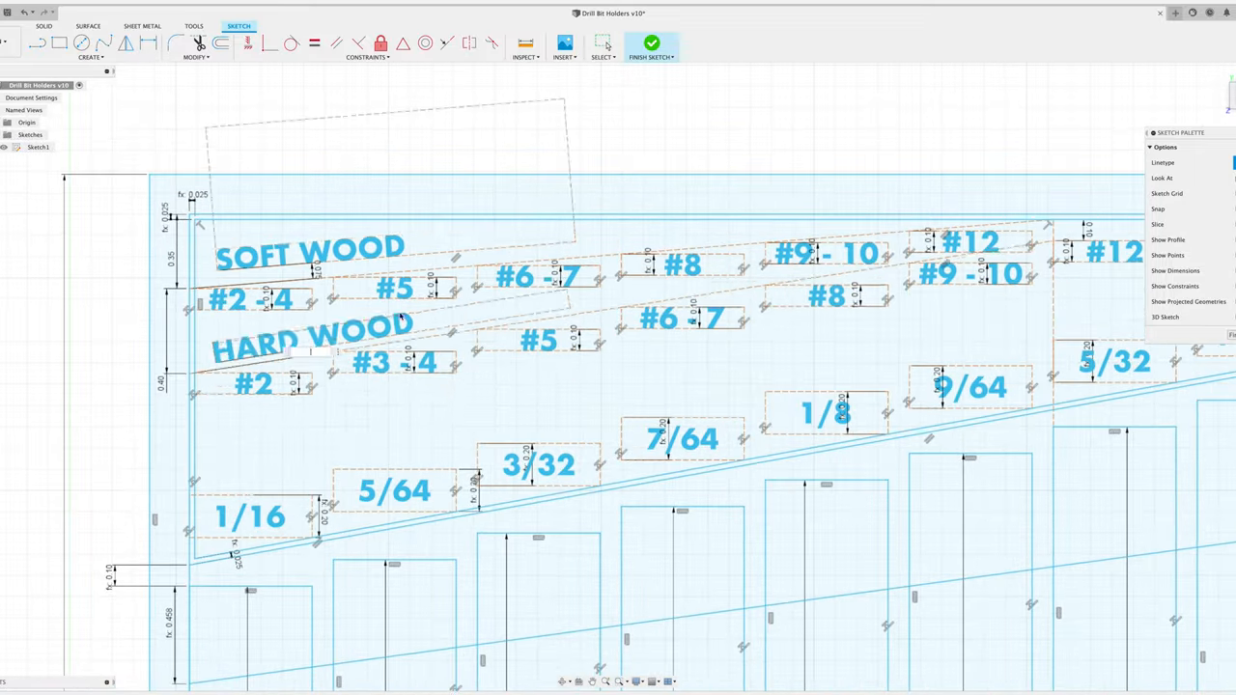
Finish the sketch to view all four trays with slots, finger cutouts and engraved labels
click(651, 44)
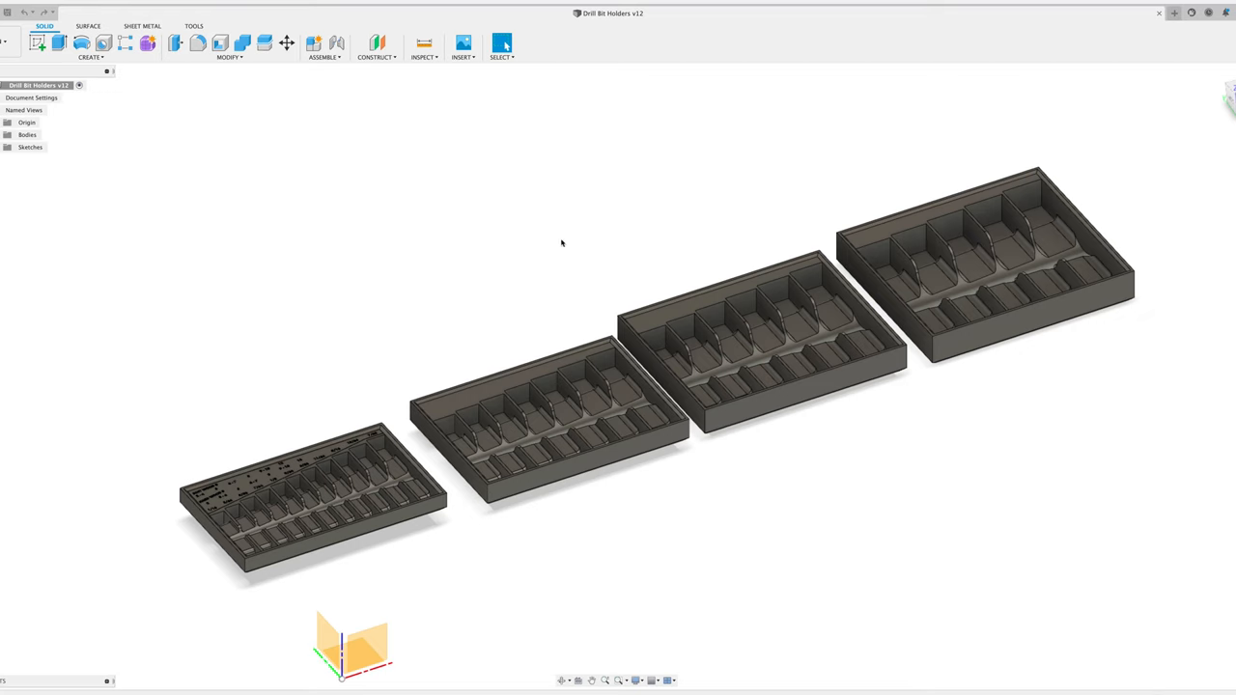
mouse_move(572, 172)
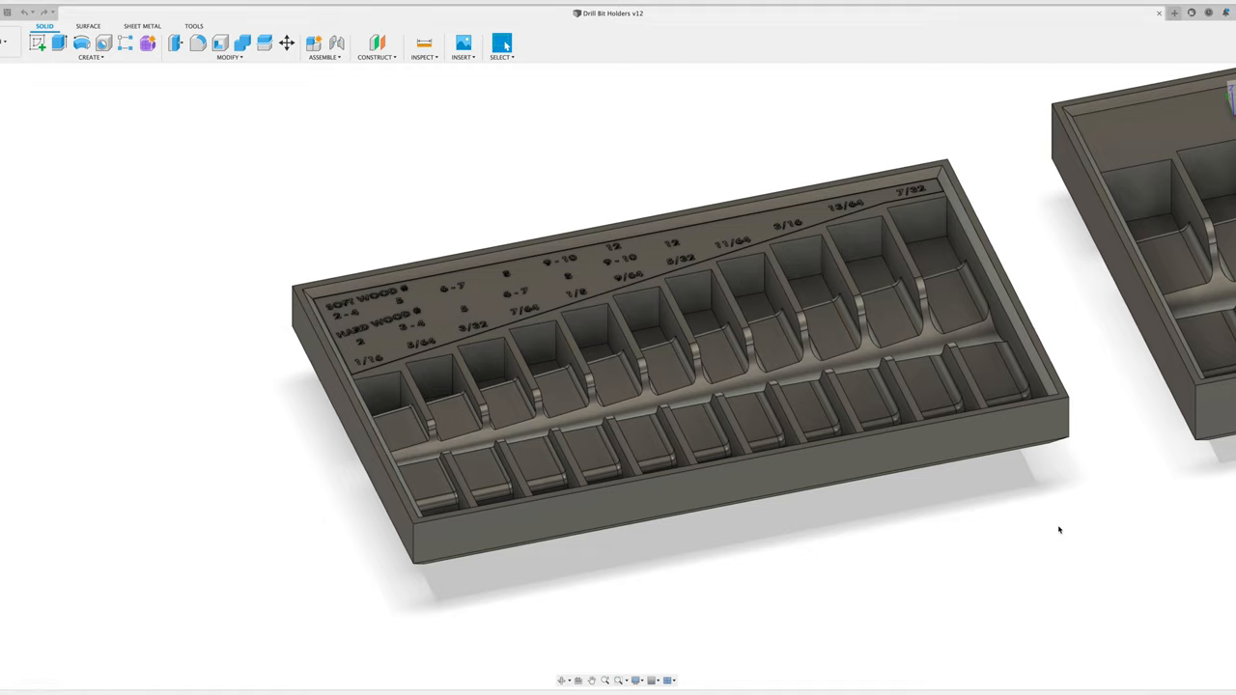
mouse_move(824, 339)
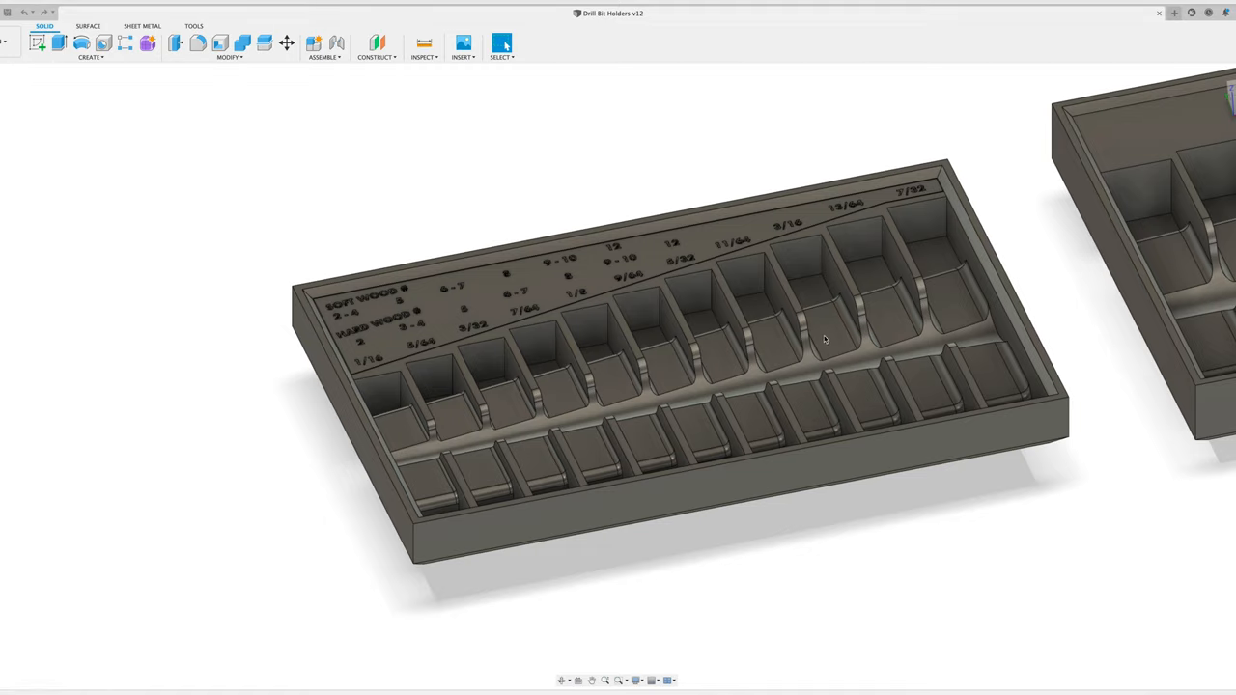
mouse_move(845, 415)
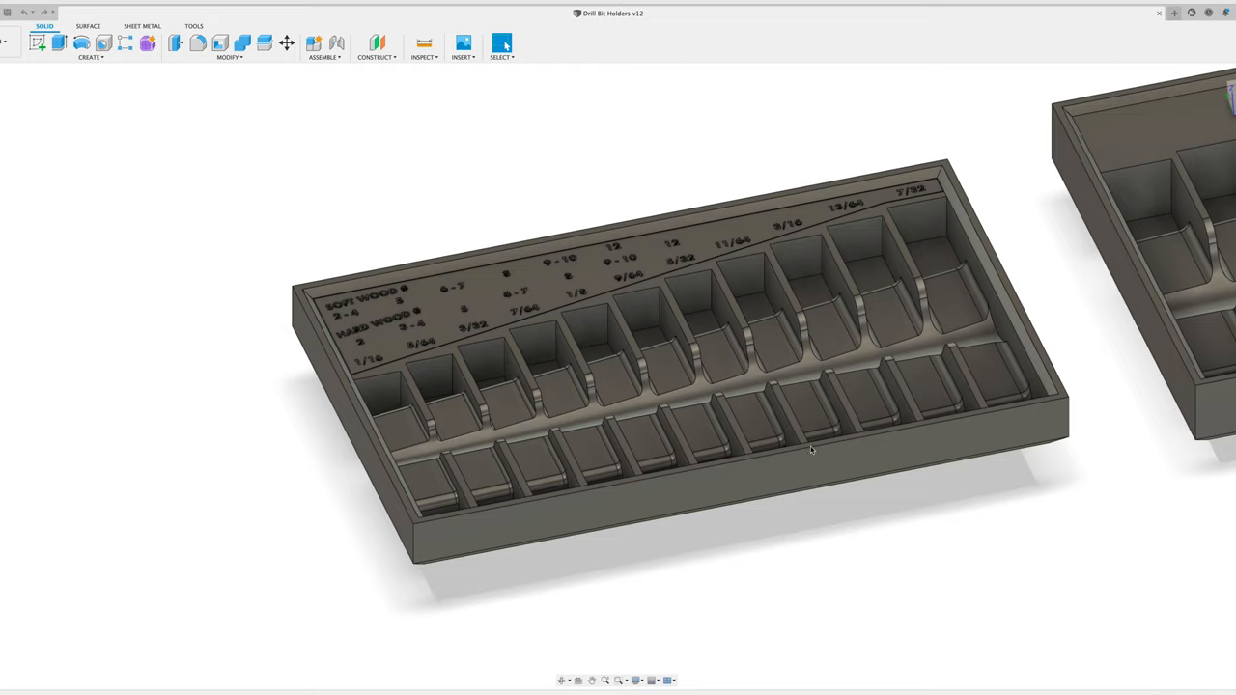
mouse_move(823, 447)
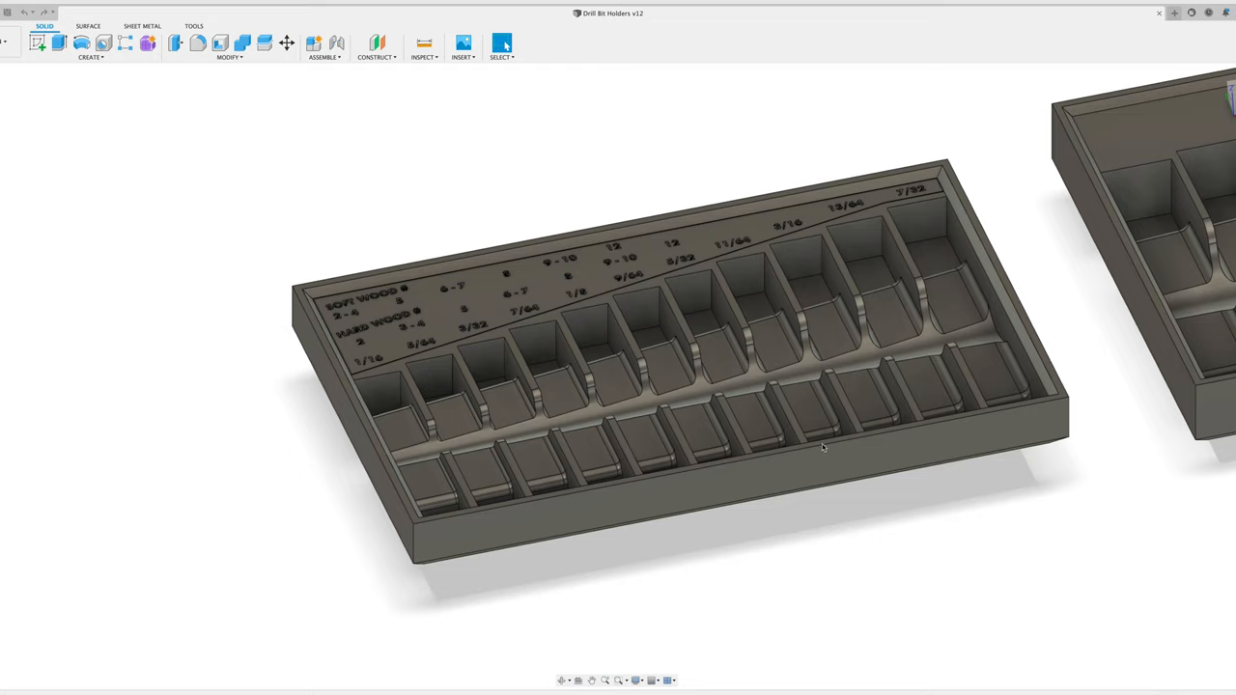
mouse_move(776, 579)
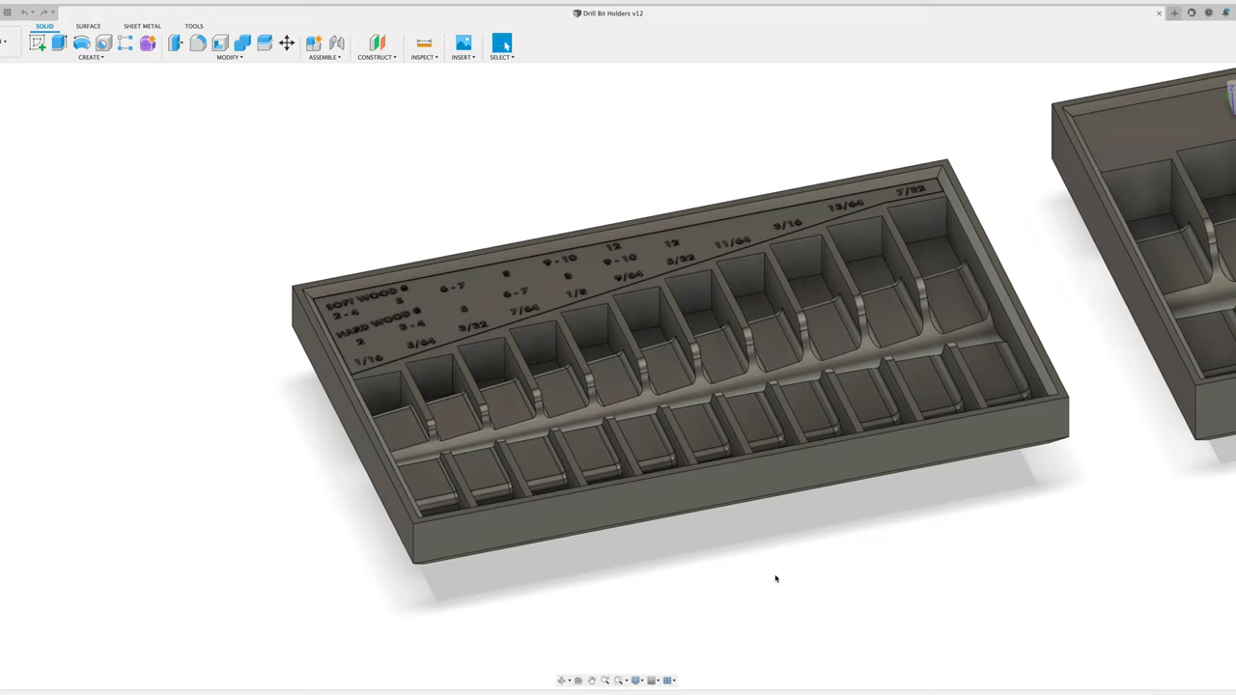
mouse_move(541, 250)
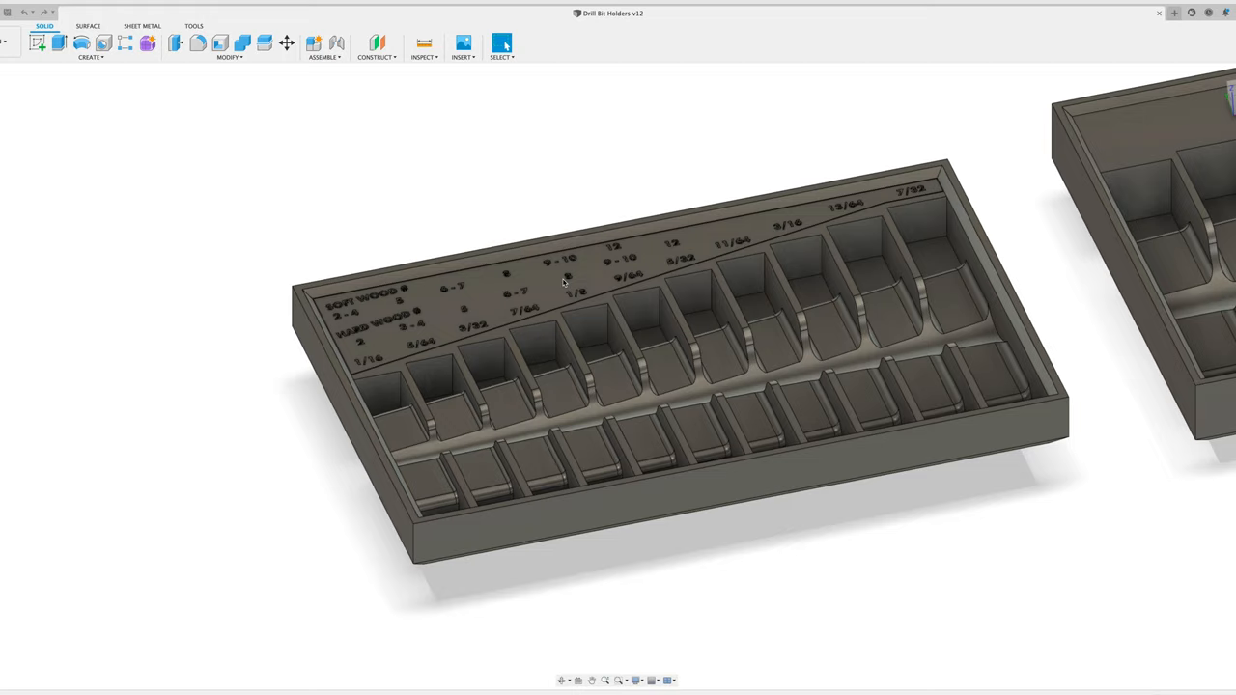
mouse_move(502, 246)
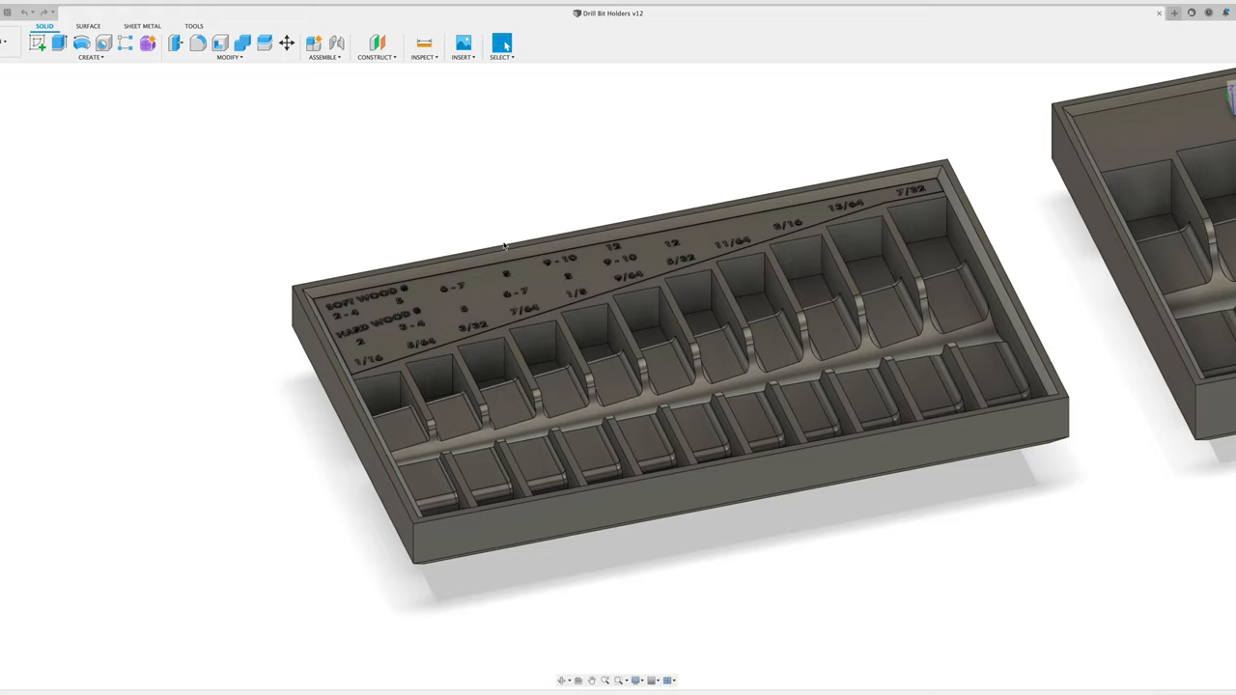
mouse_move(685, 385)
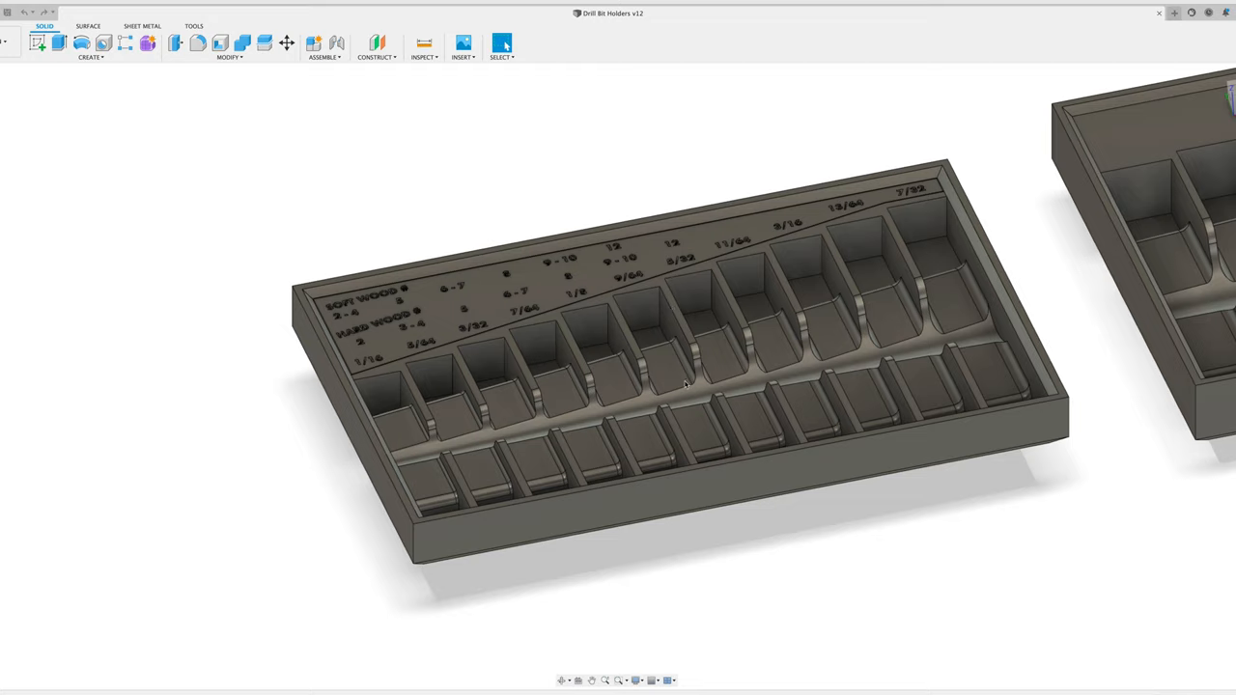
mouse_move(519, 294)
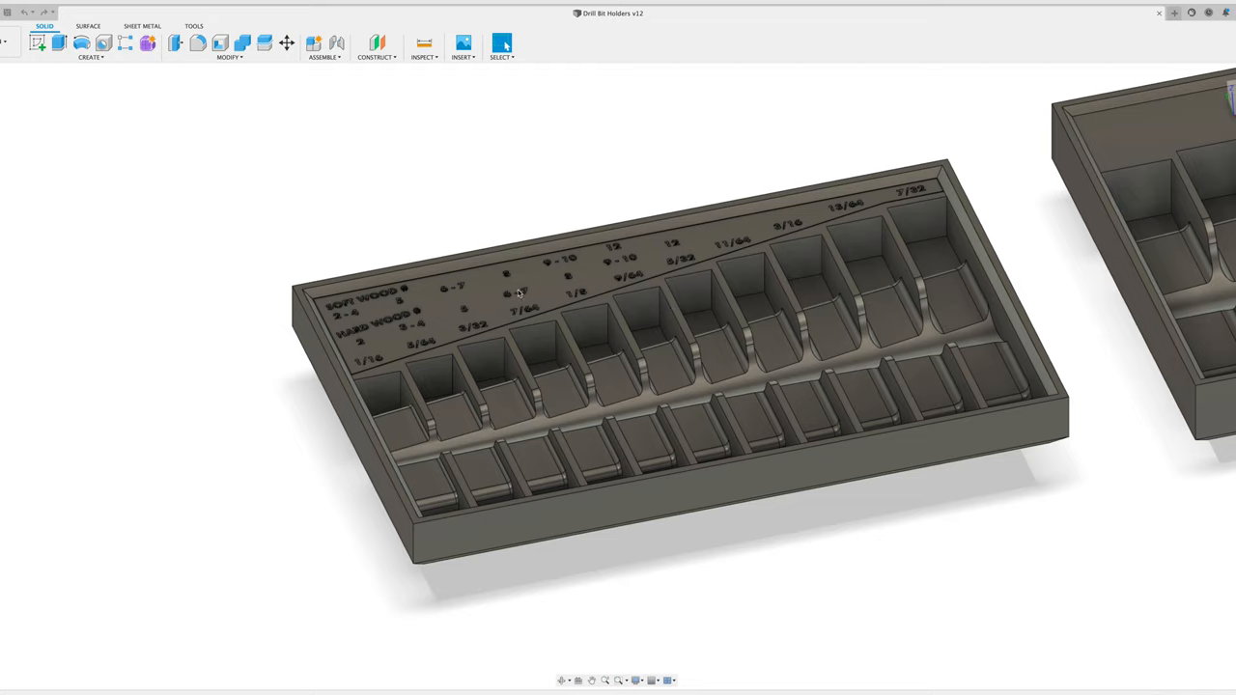
mouse_move(686, 353)
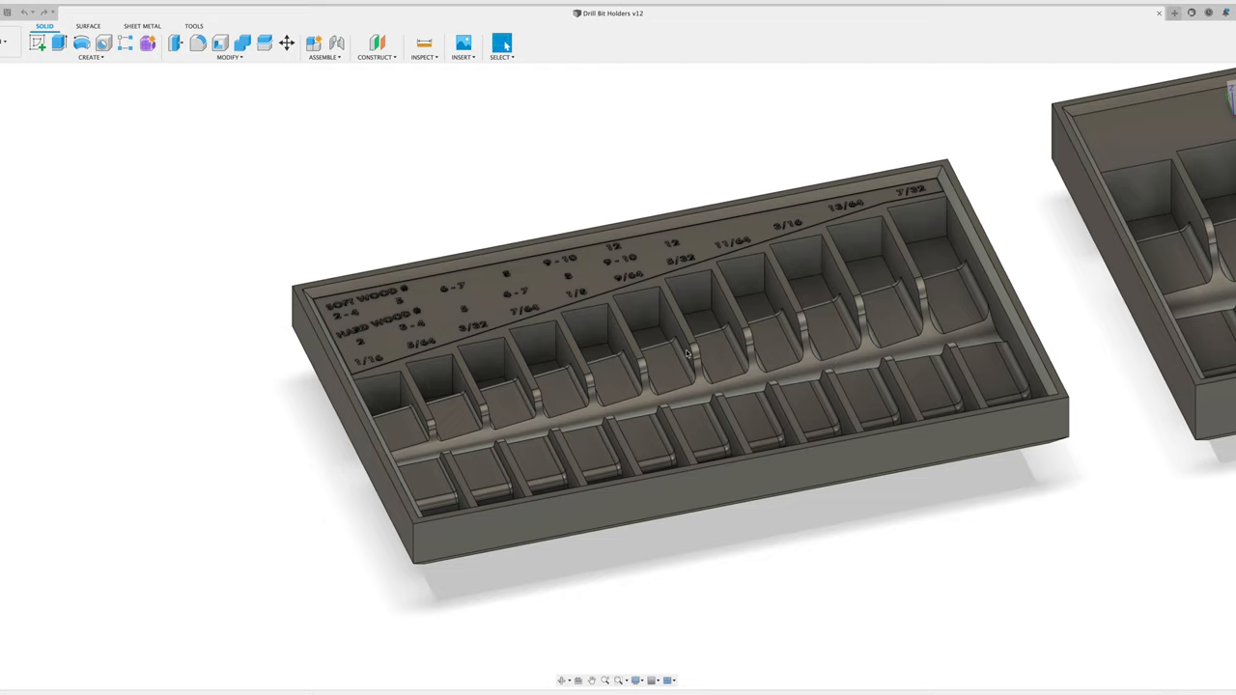
mouse_move(833, 392)
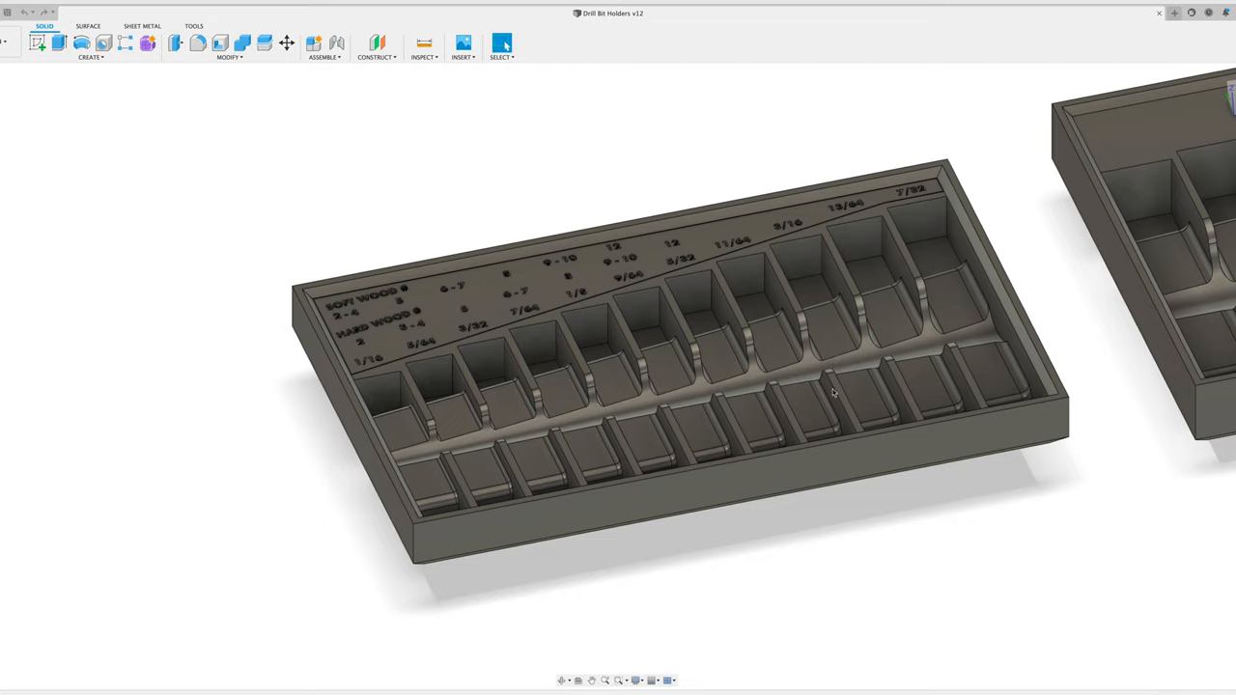
mouse_move(843, 366)
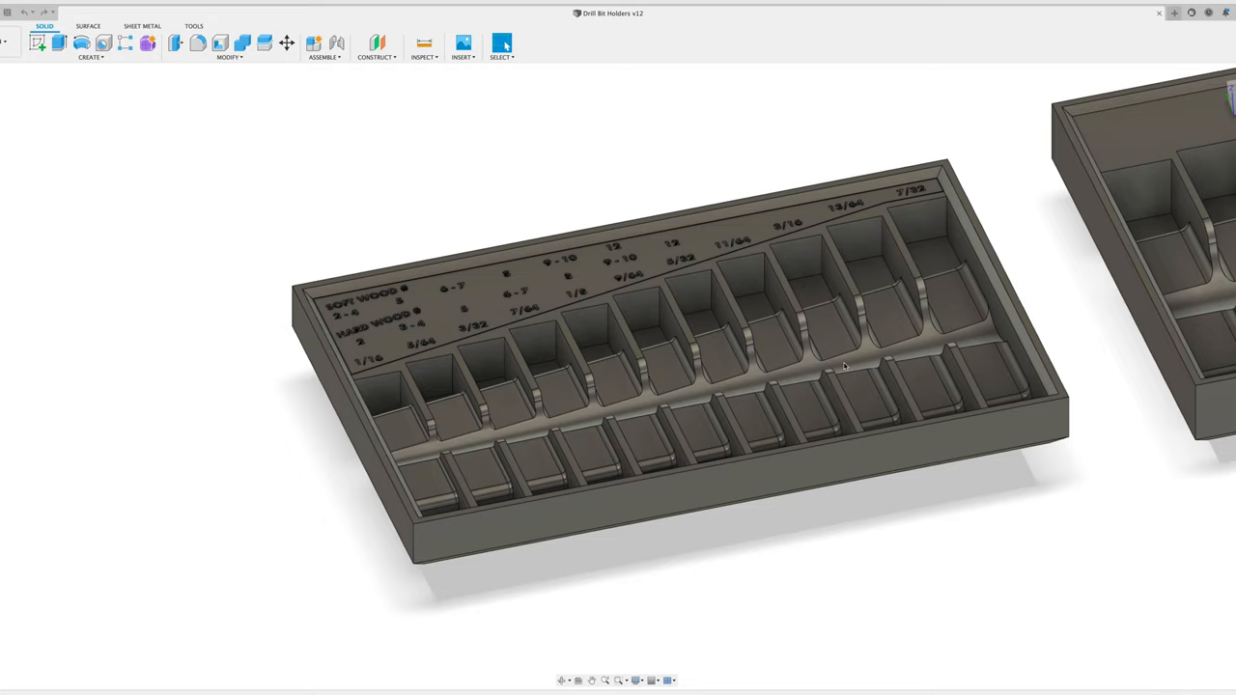
mouse_move(446, 295)
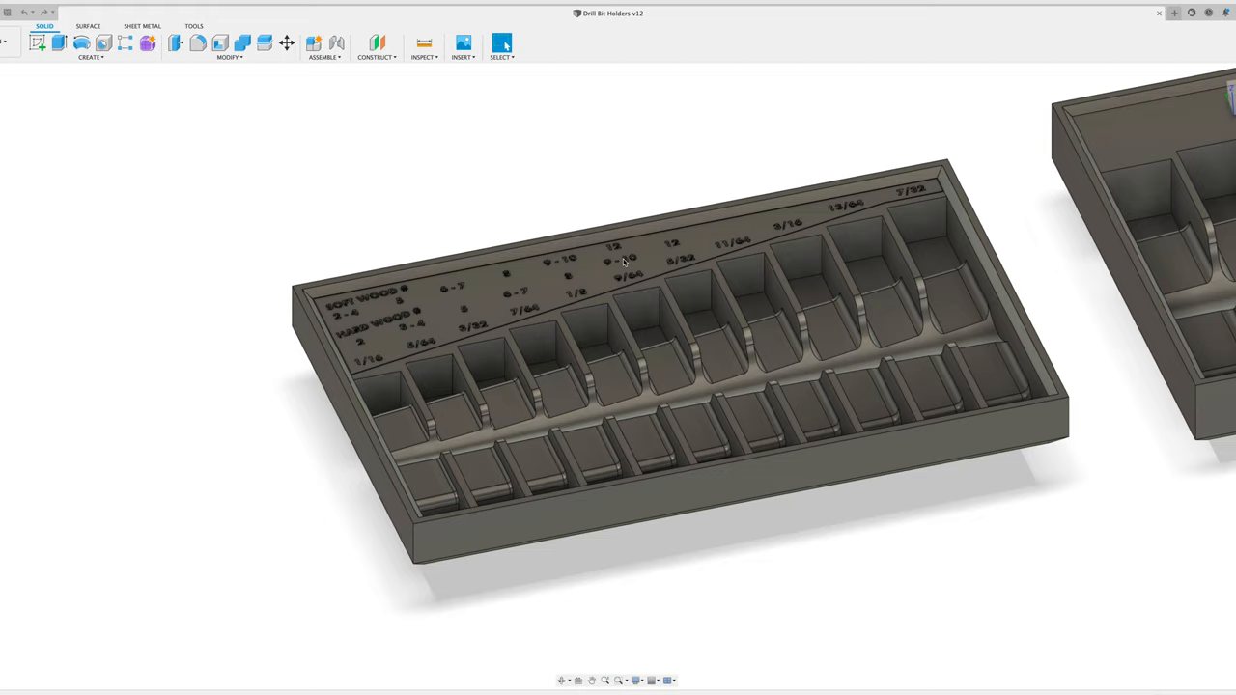
mouse_move(575, 283)
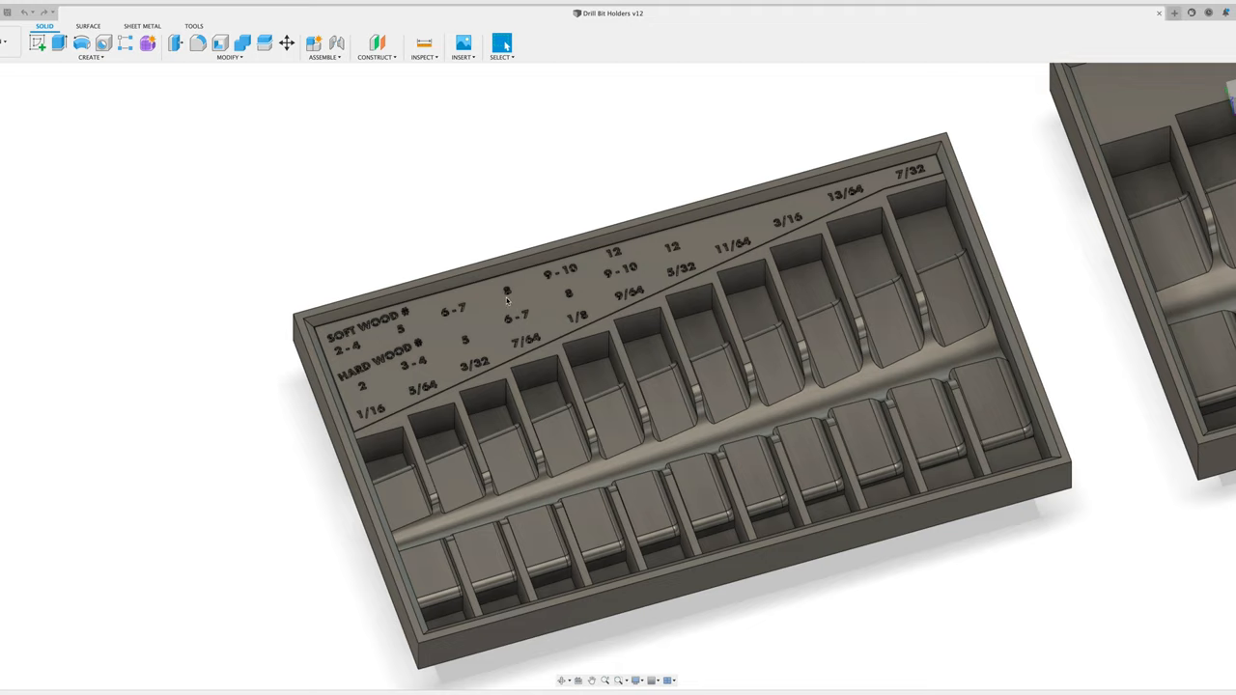
mouse_move(520, 355)
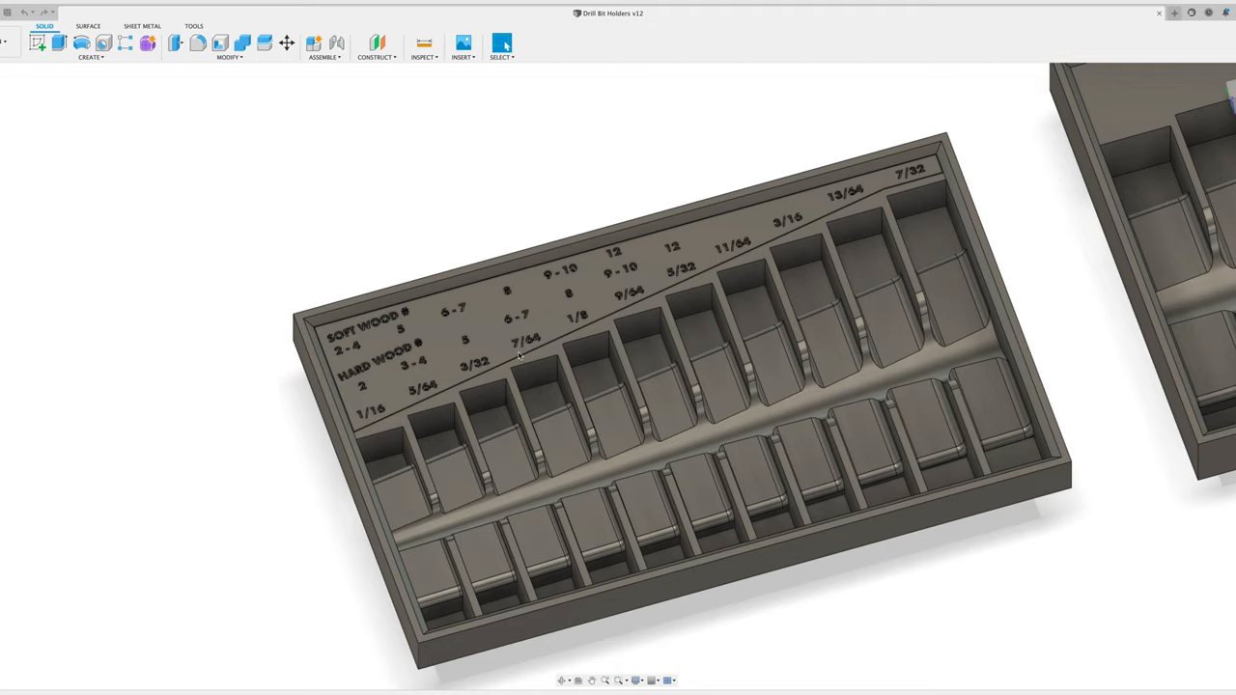
mouse_move(537, 358)
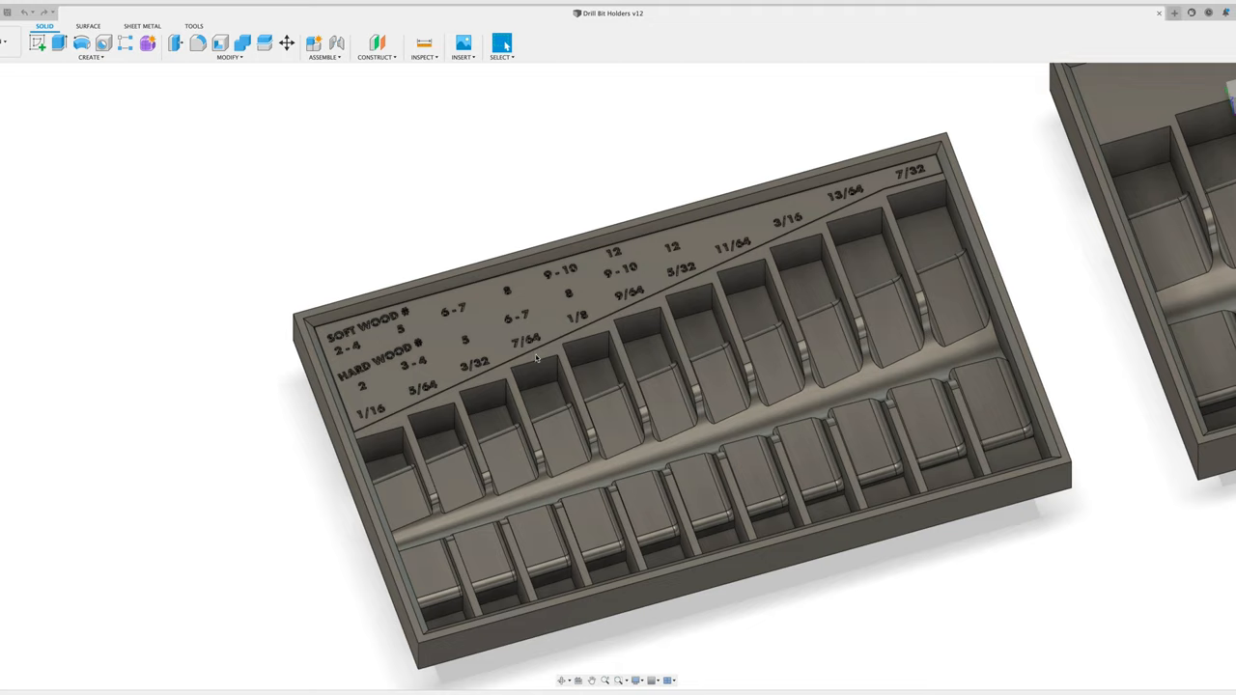